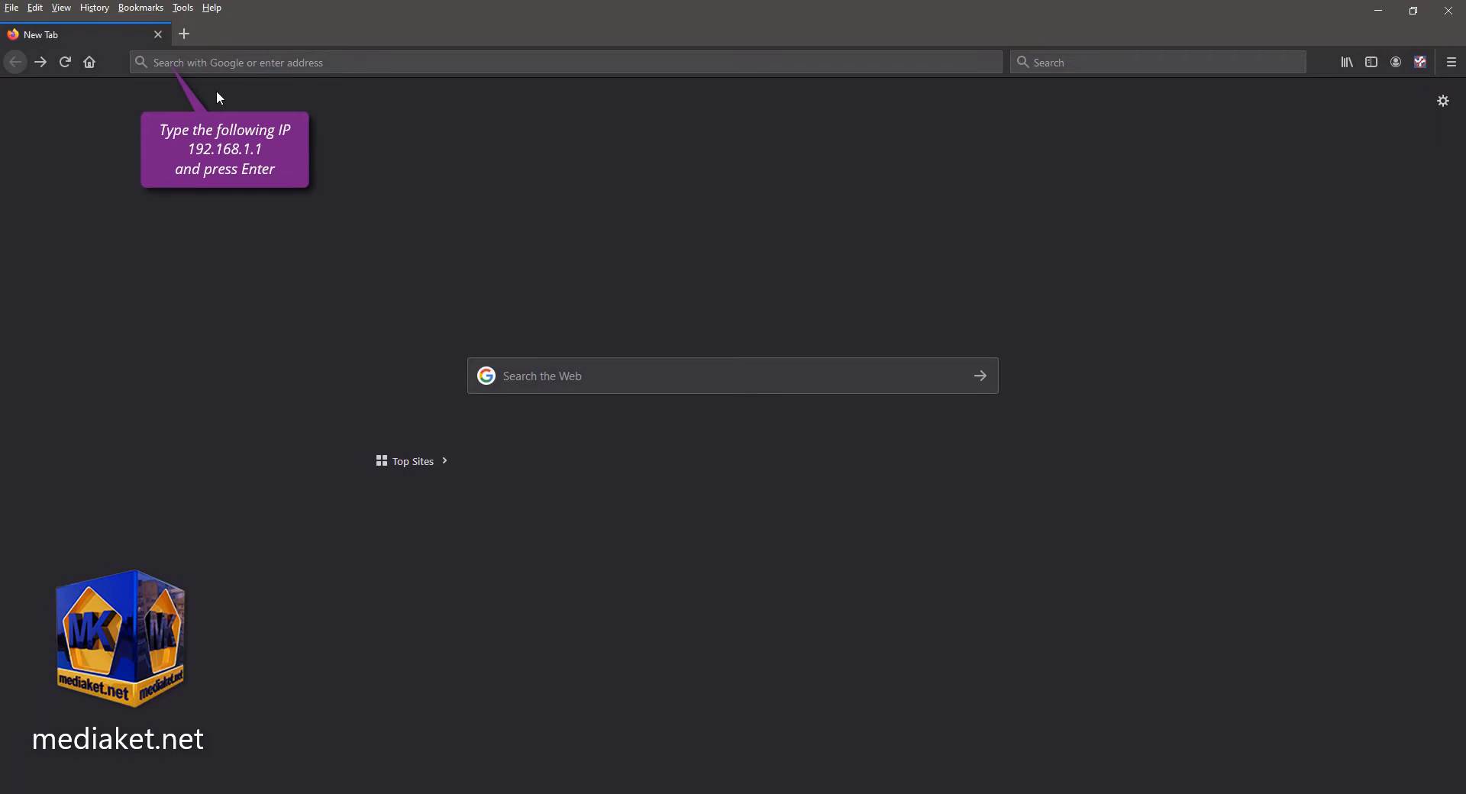
- Navigate Firefox to the router address 192.168.1.1
{"action": "type", "text": "192.168.1.1/"}
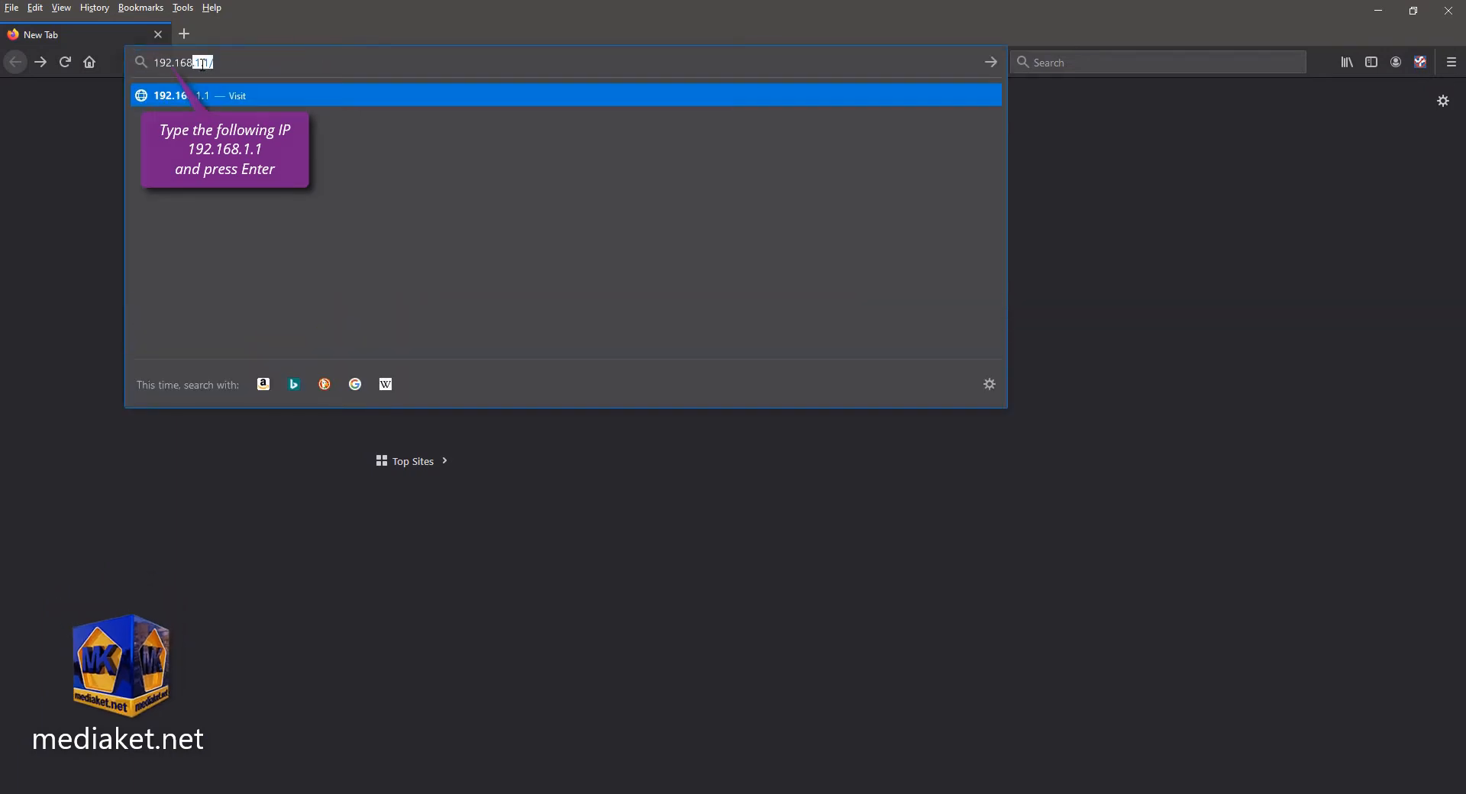
{"action": "key", "text": "Return"}
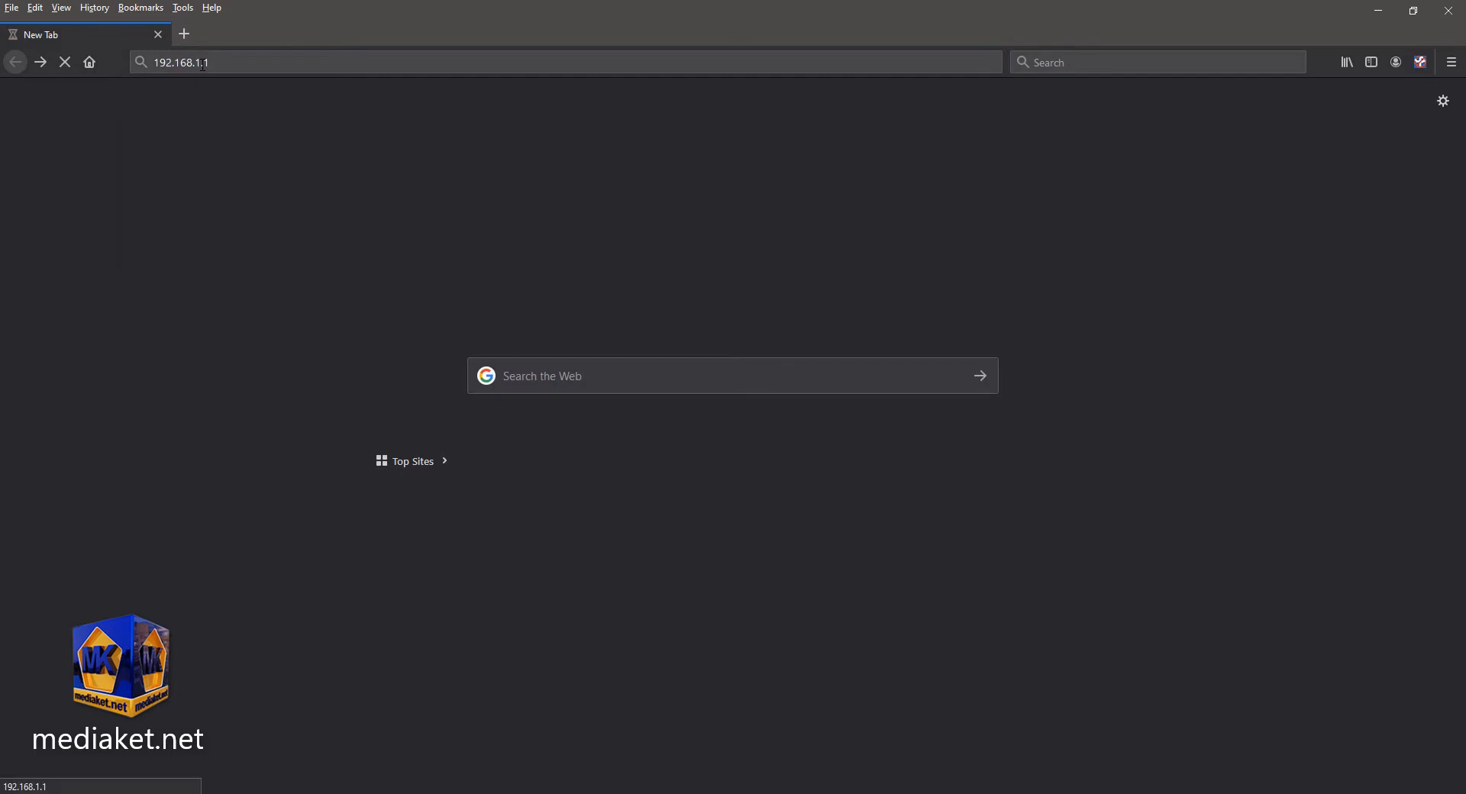
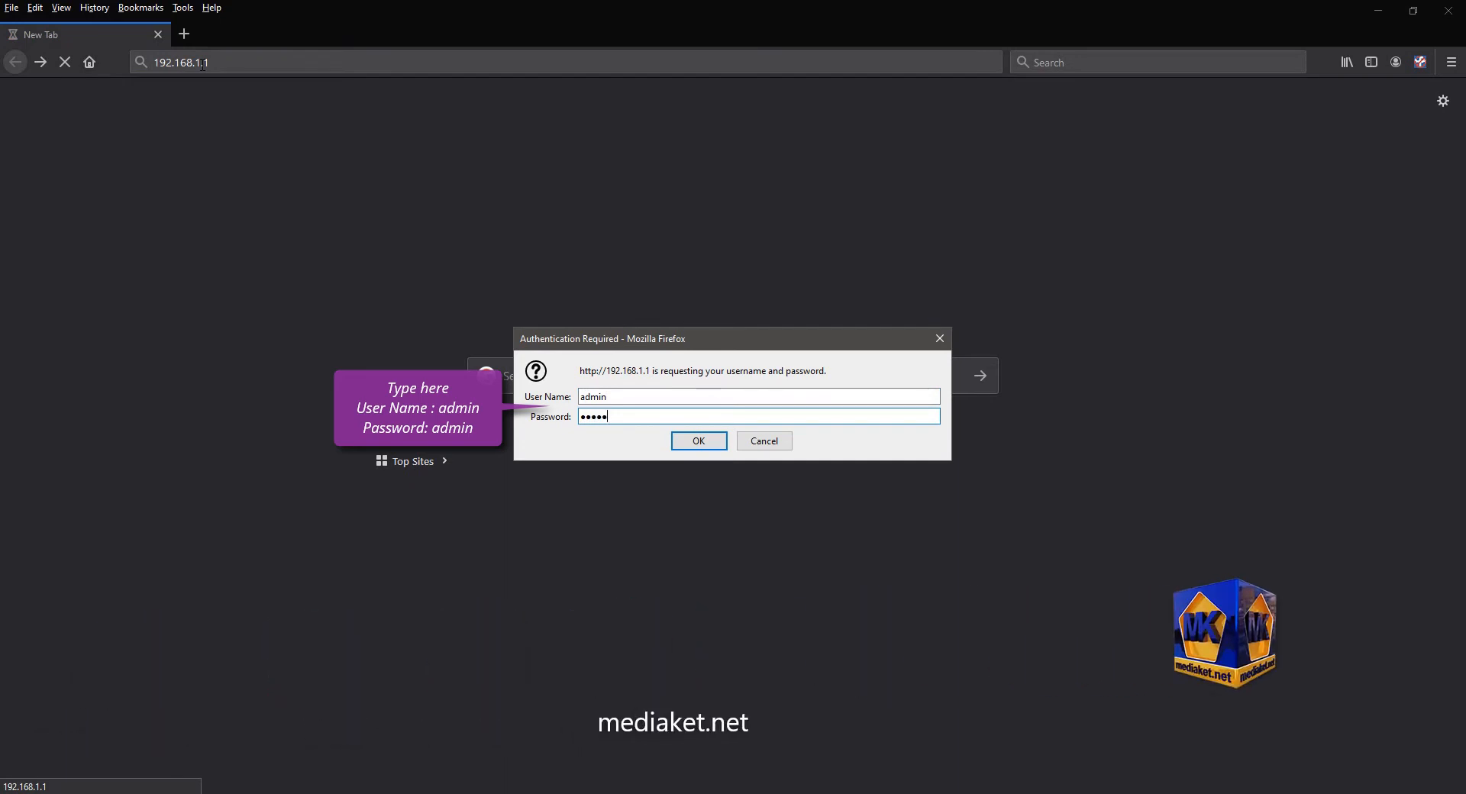
{"action": "mouse_move", "coordinate": [907, 344]}
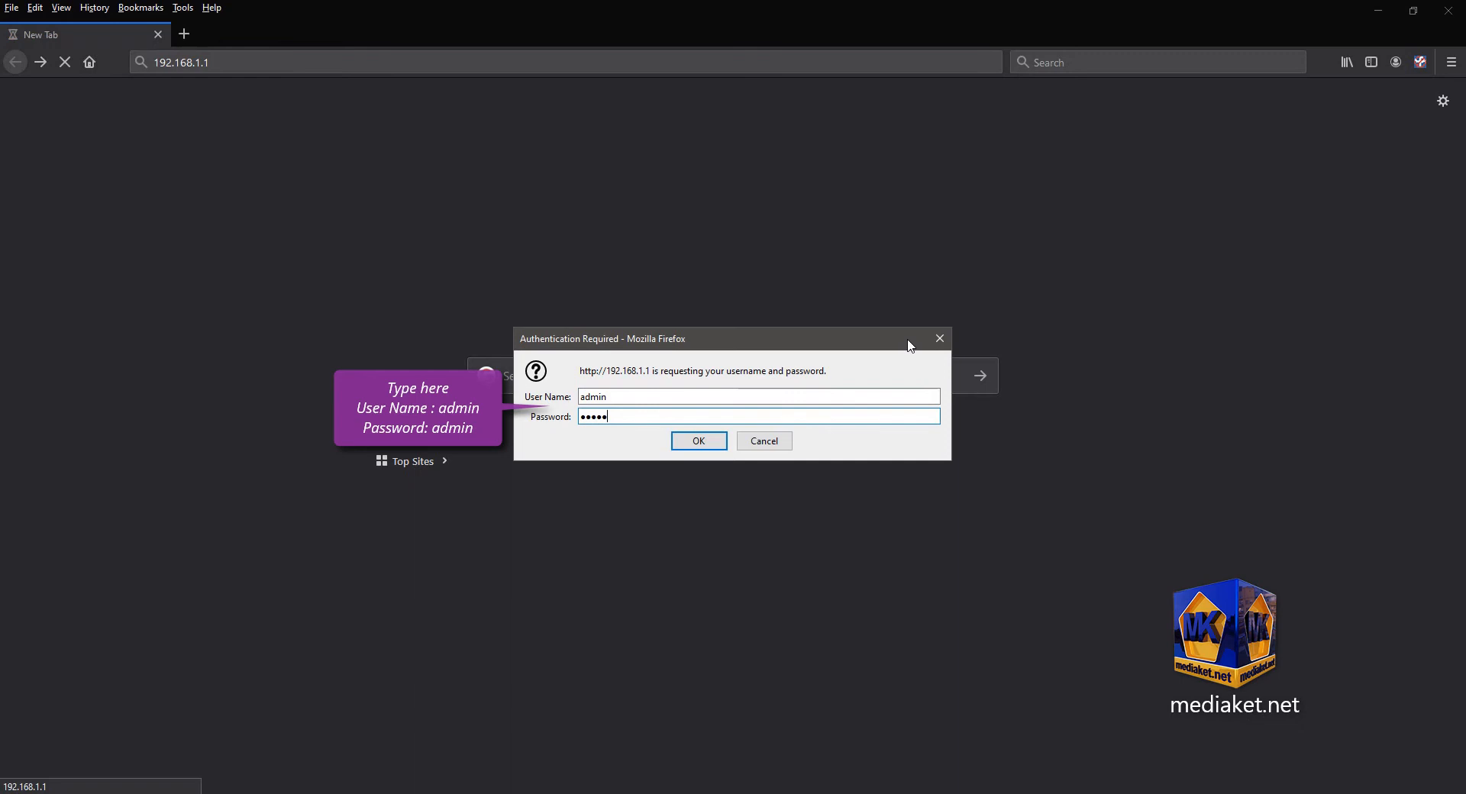
{"action": "left_click", "coordinate": [698, 439]}
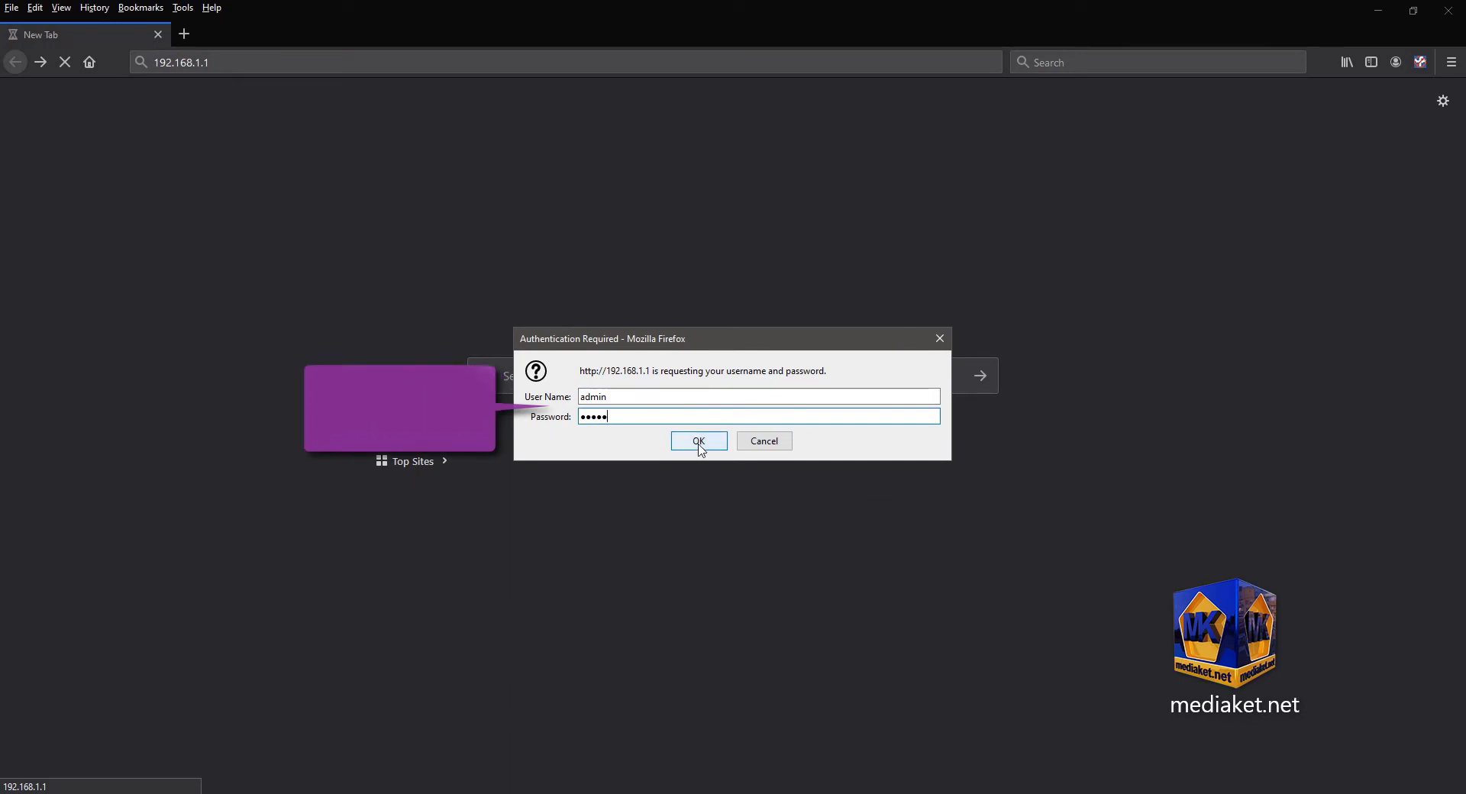
{"action": "left_click", "coordinate": [698, 441]}
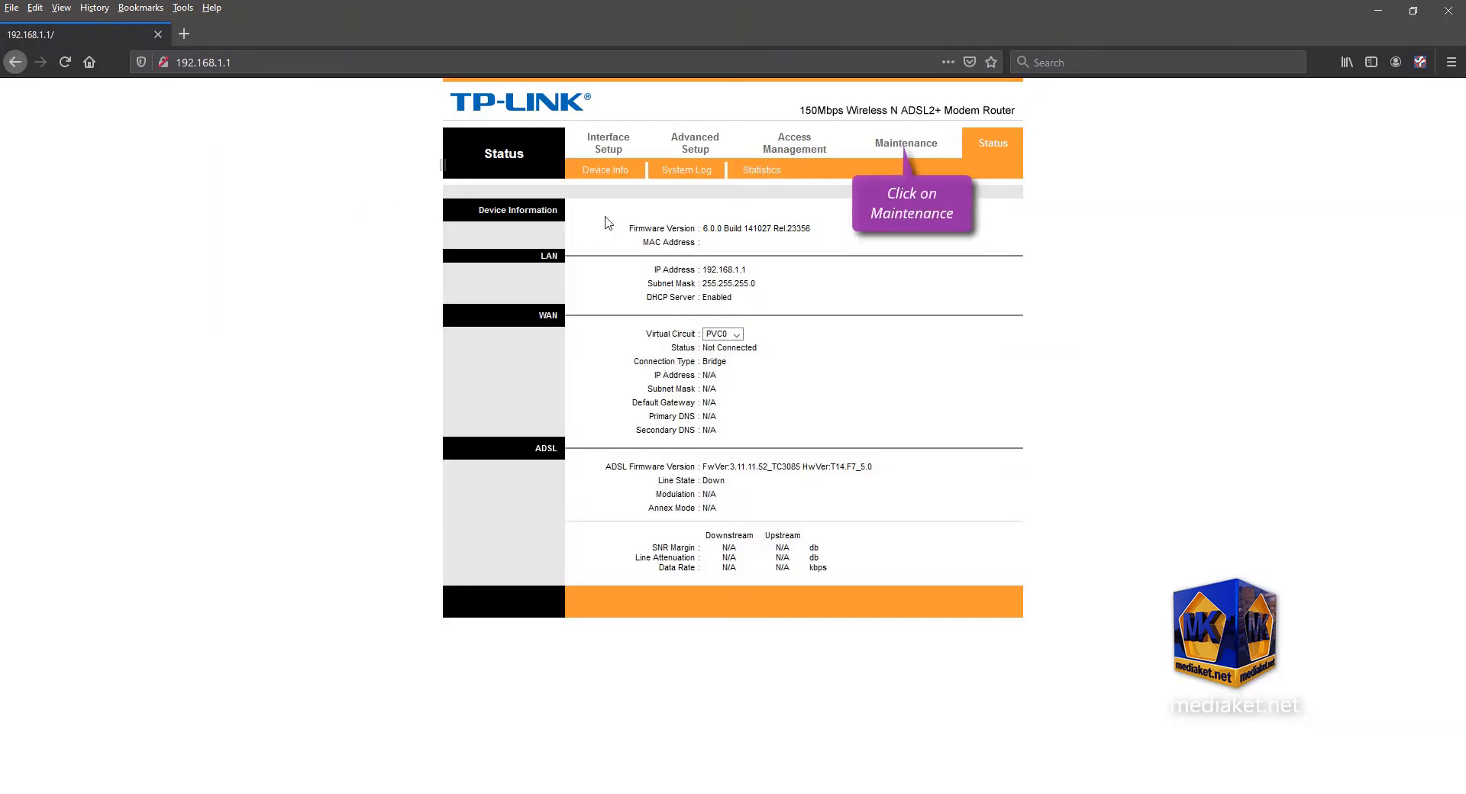
- Go to Maintenance > Firmware to reach the Firmware/Romfile Upgrade page
{"action": "left_click", "coordinate": [906, 143]}
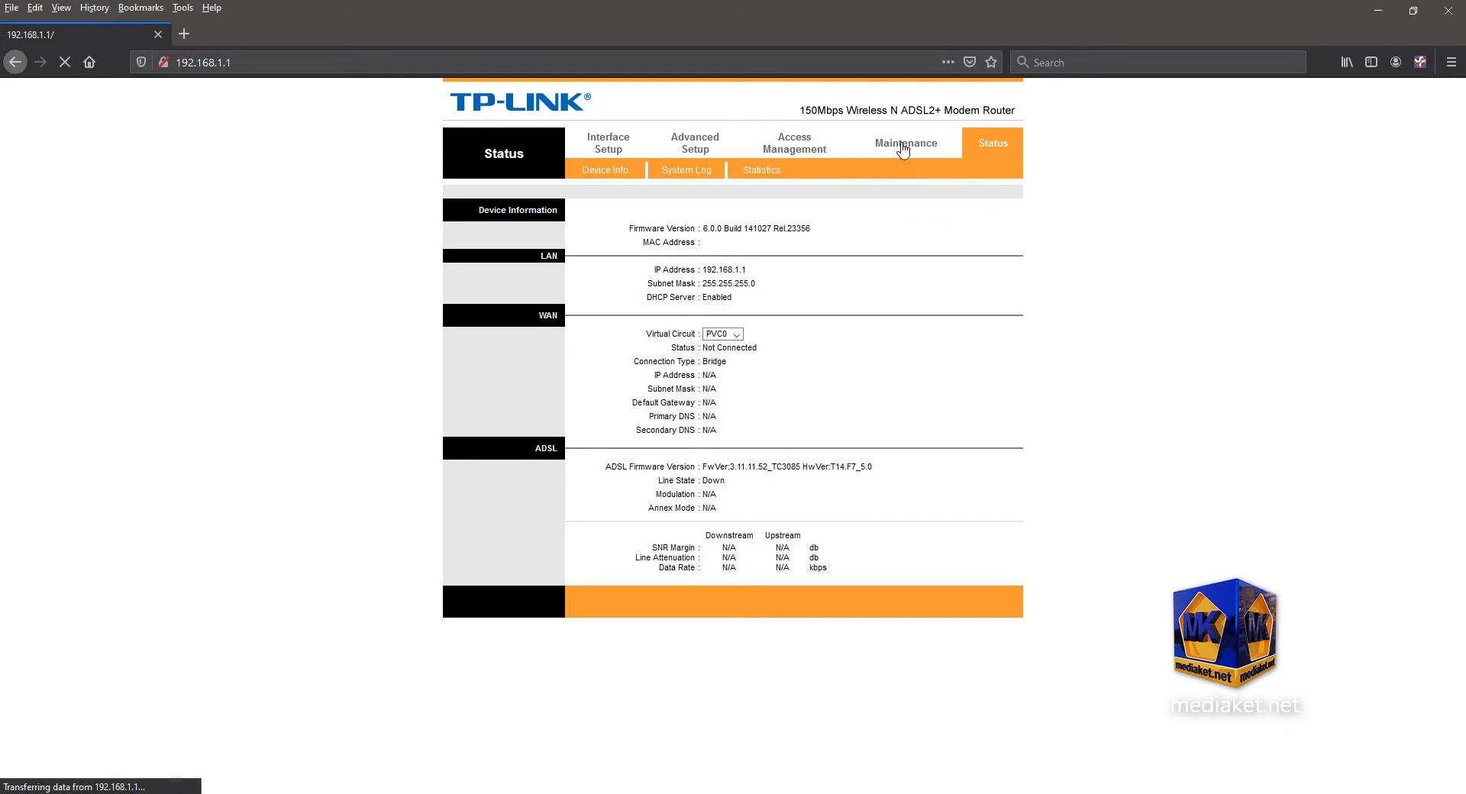
{"action": "left_click", "coordinate": [904, 143]}
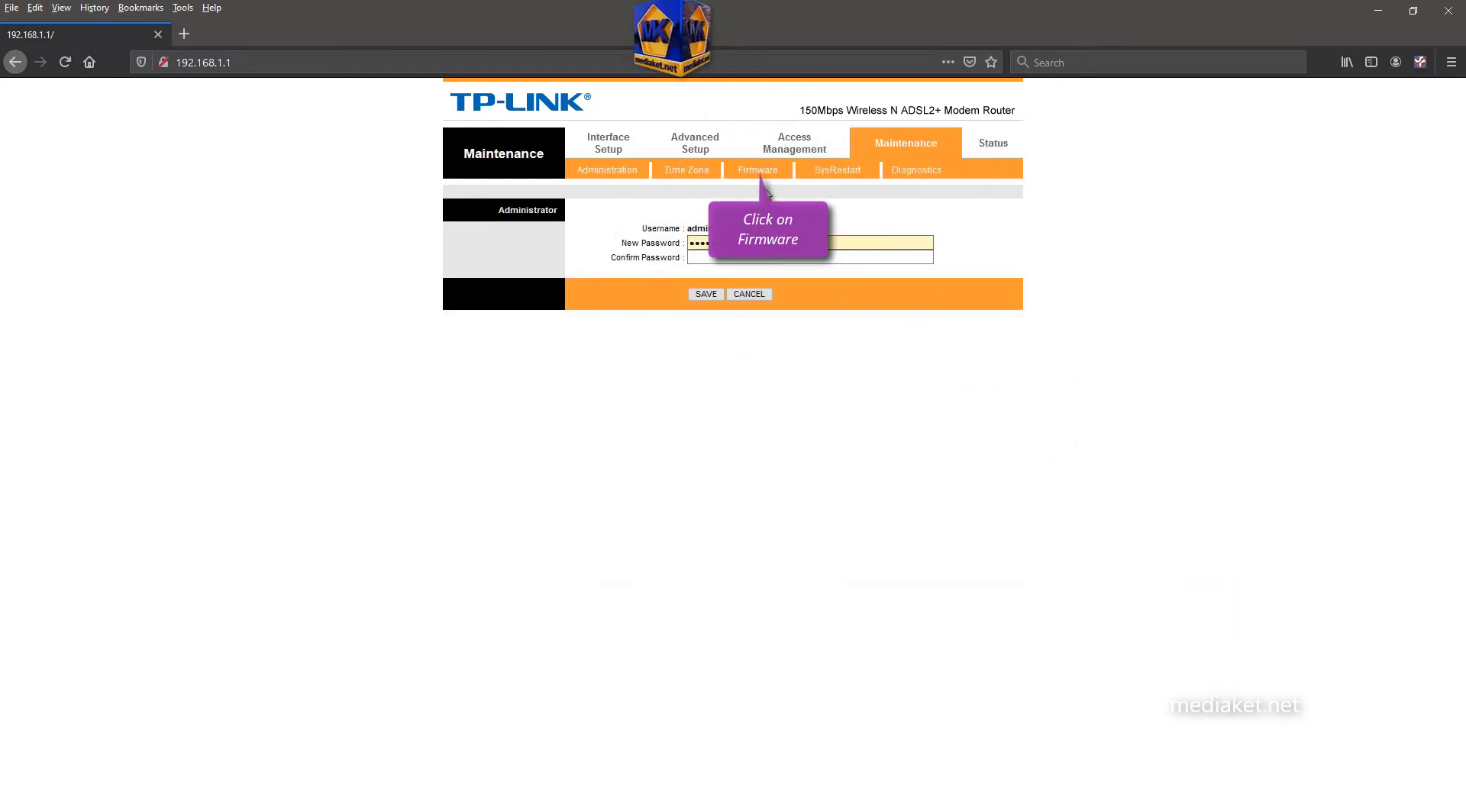
{"action": "left_click", "coordinate": [758, 170]}
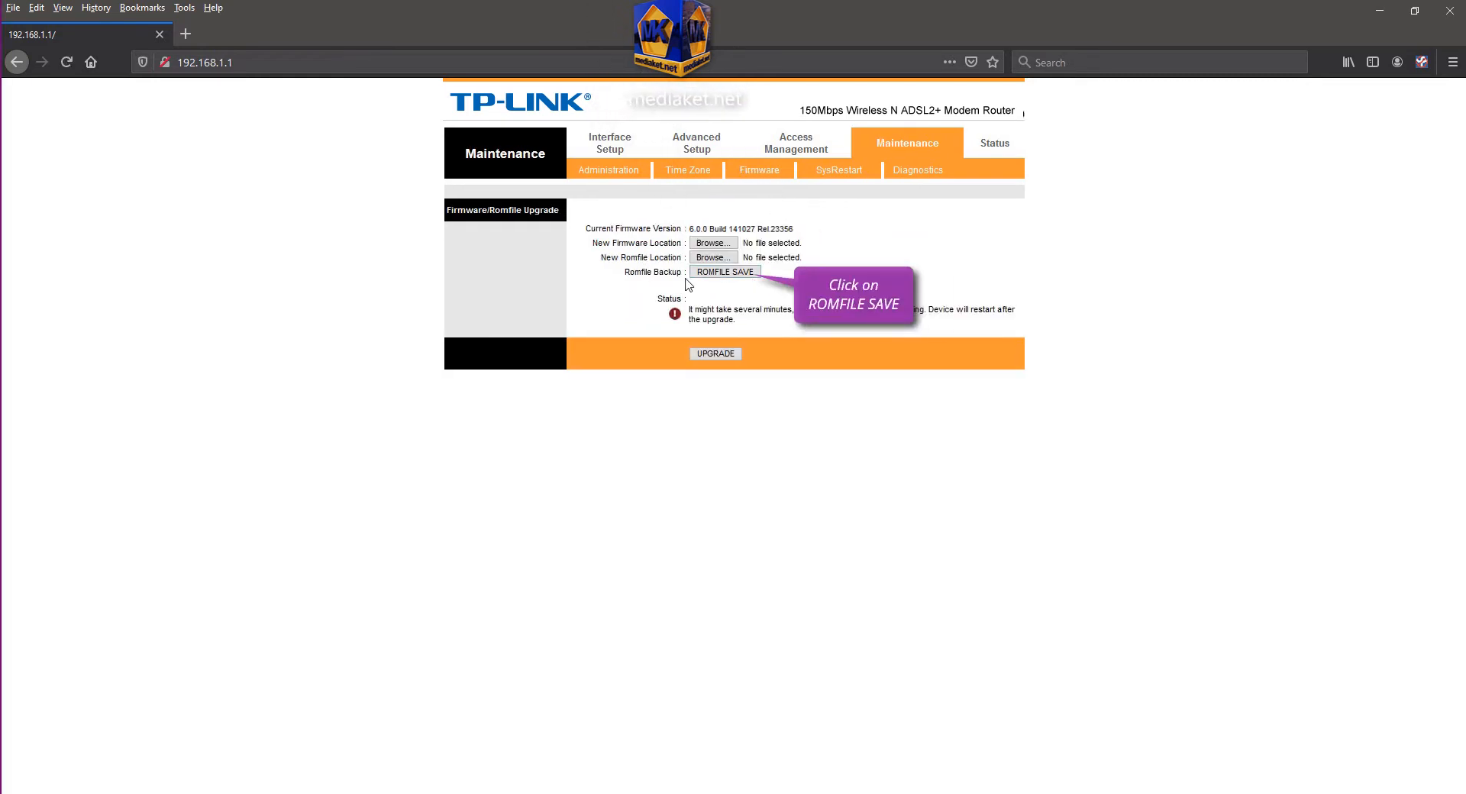
- Request a ROMFILE SAVE backup, accept the rom-0 name and choose Save File
{"action": "left_click", "coordinate": [724, 272]}
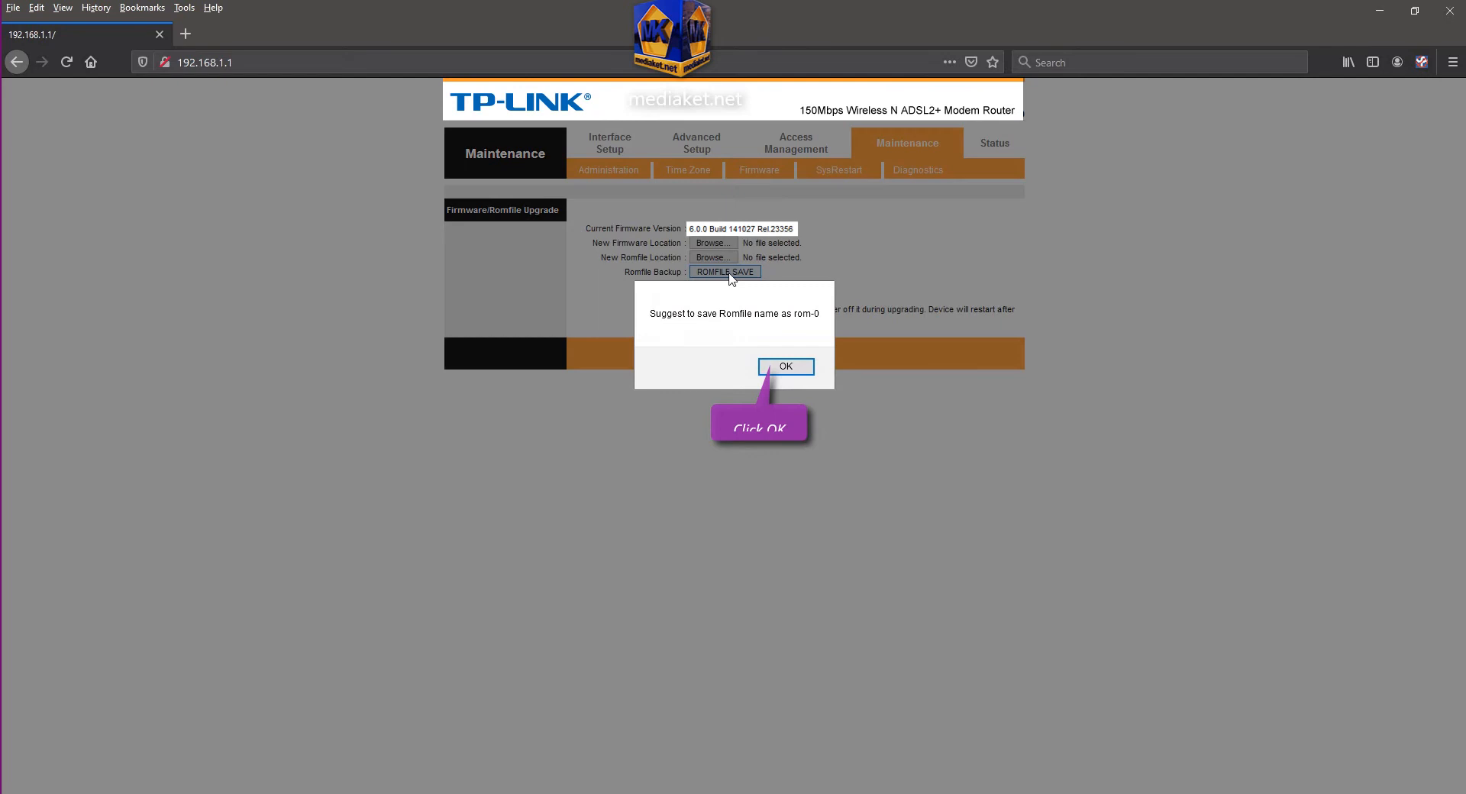
{"action": "left_click", "coordinate": [785, 365]}
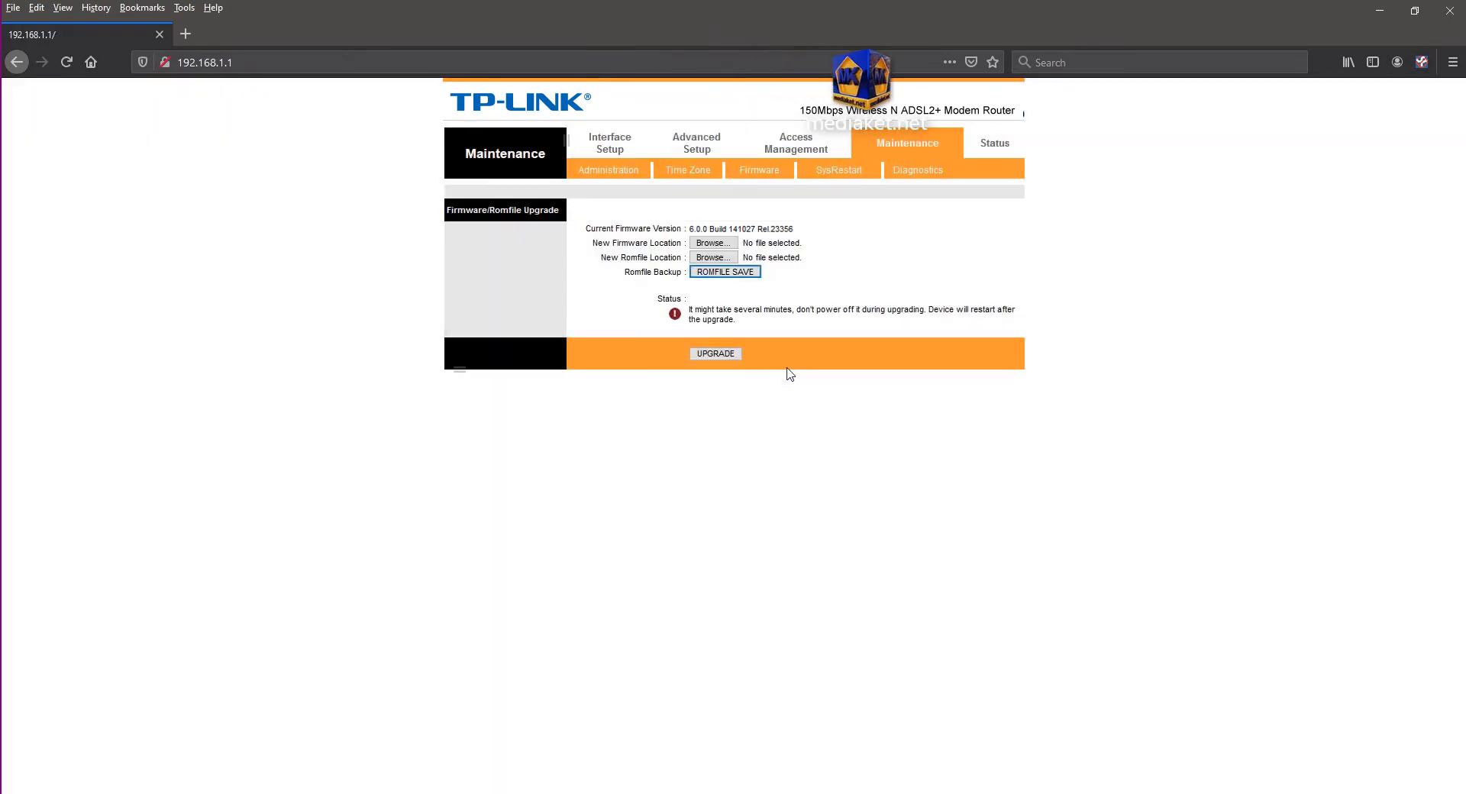
{"action": "left_click", "coordinate": [724, 271]}
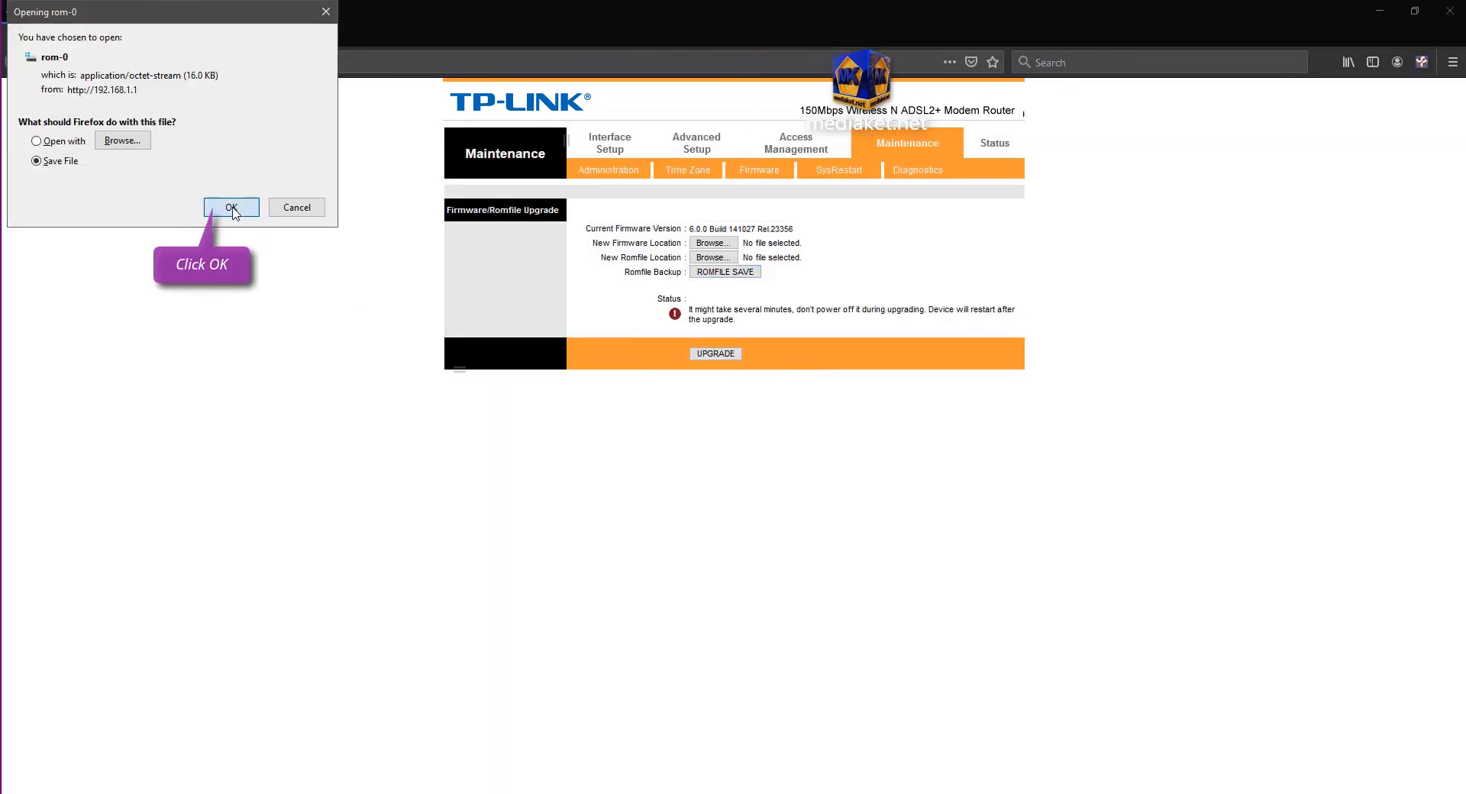
{"action": "left_click", "coordinate": [230, 207]}
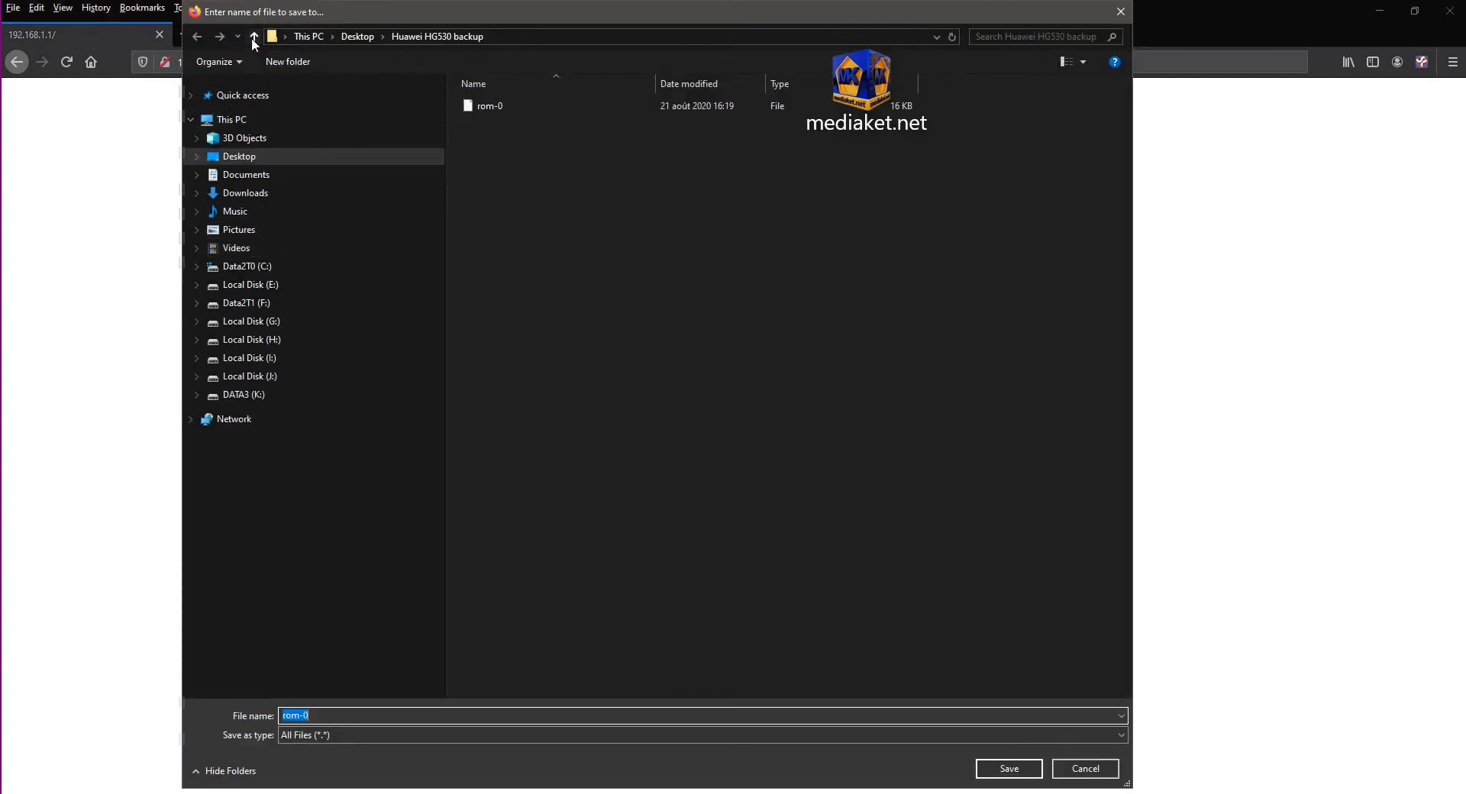
- Create a Desktop folder TP-LINK TD-W8951ND and save rom-0 into it
{"action": "left_click", "coordinate": [252, 37]}
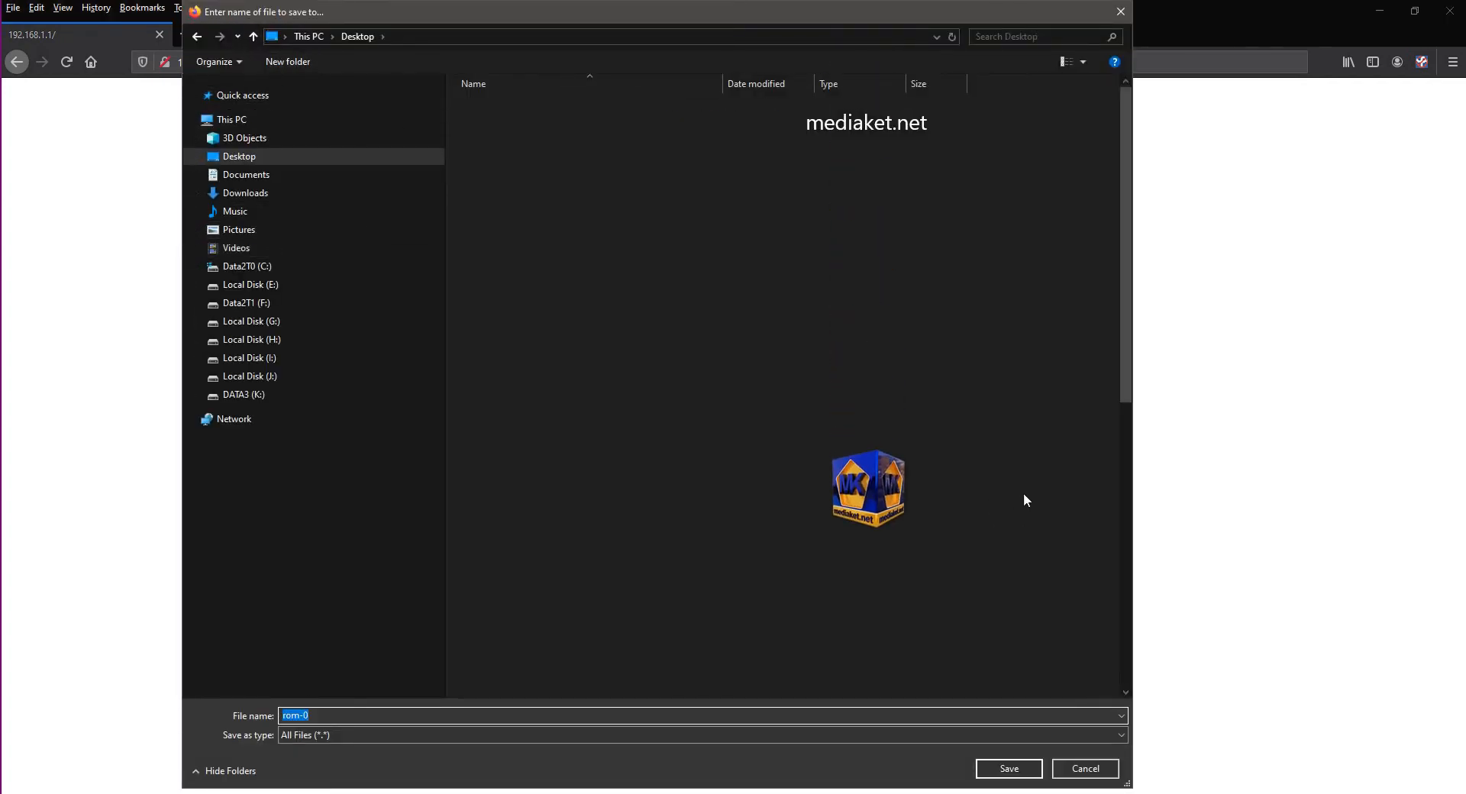
{"action": "right_click", "coordinate": [1023, 501]}
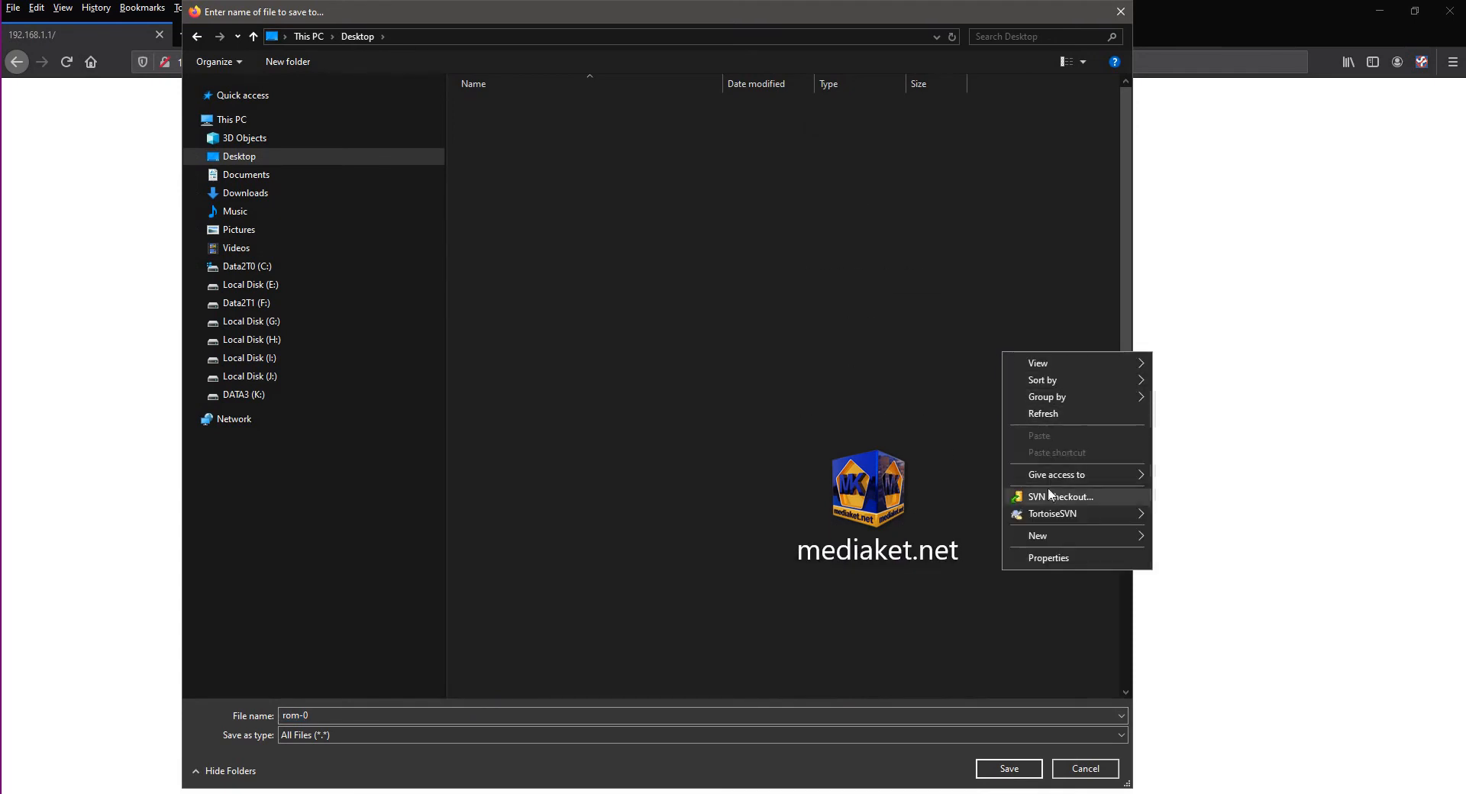
{"action": "left_click", "coordinate": [1037, 536]}
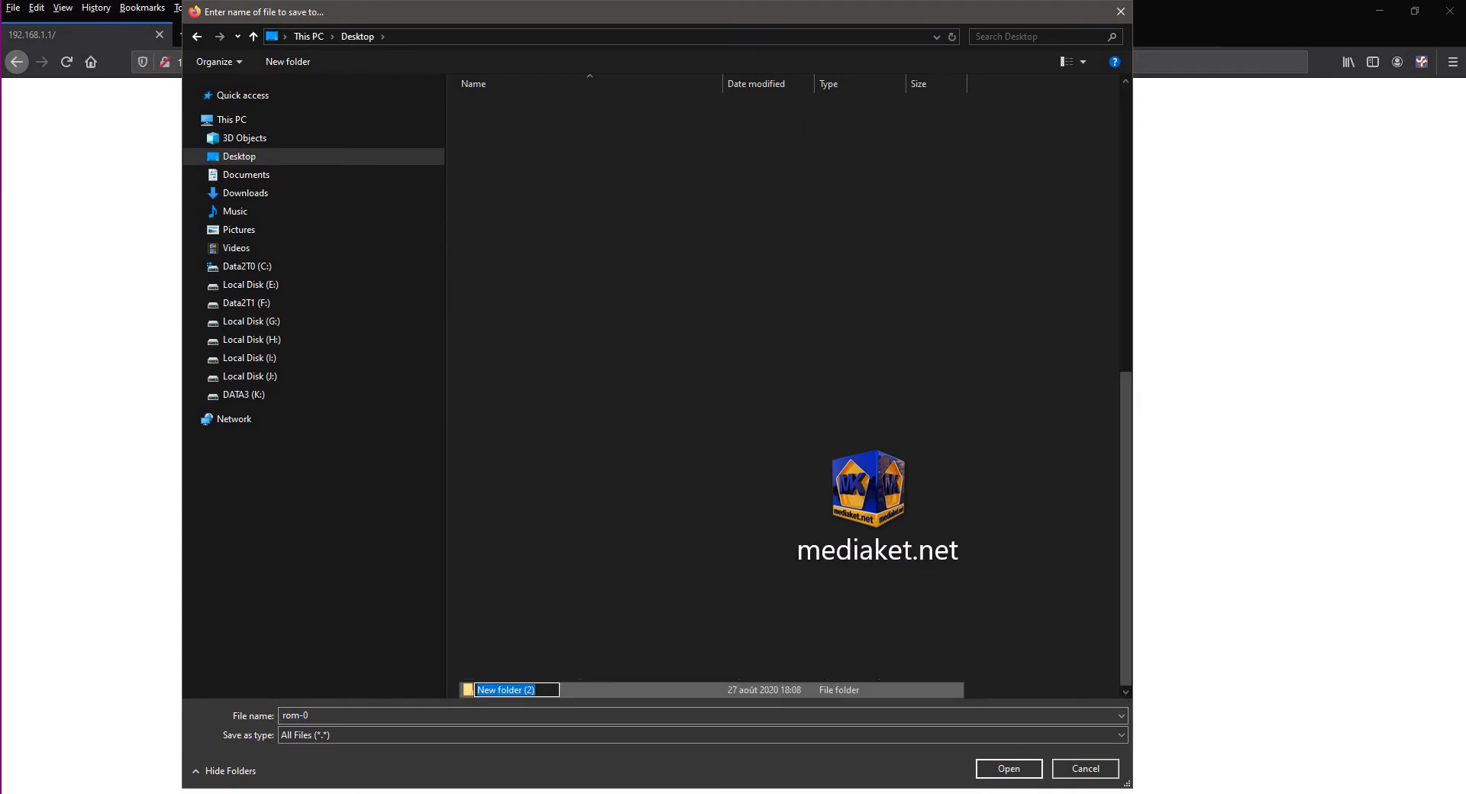
{"action": "type", "text": "TP-LINK TD-W8951ND"}
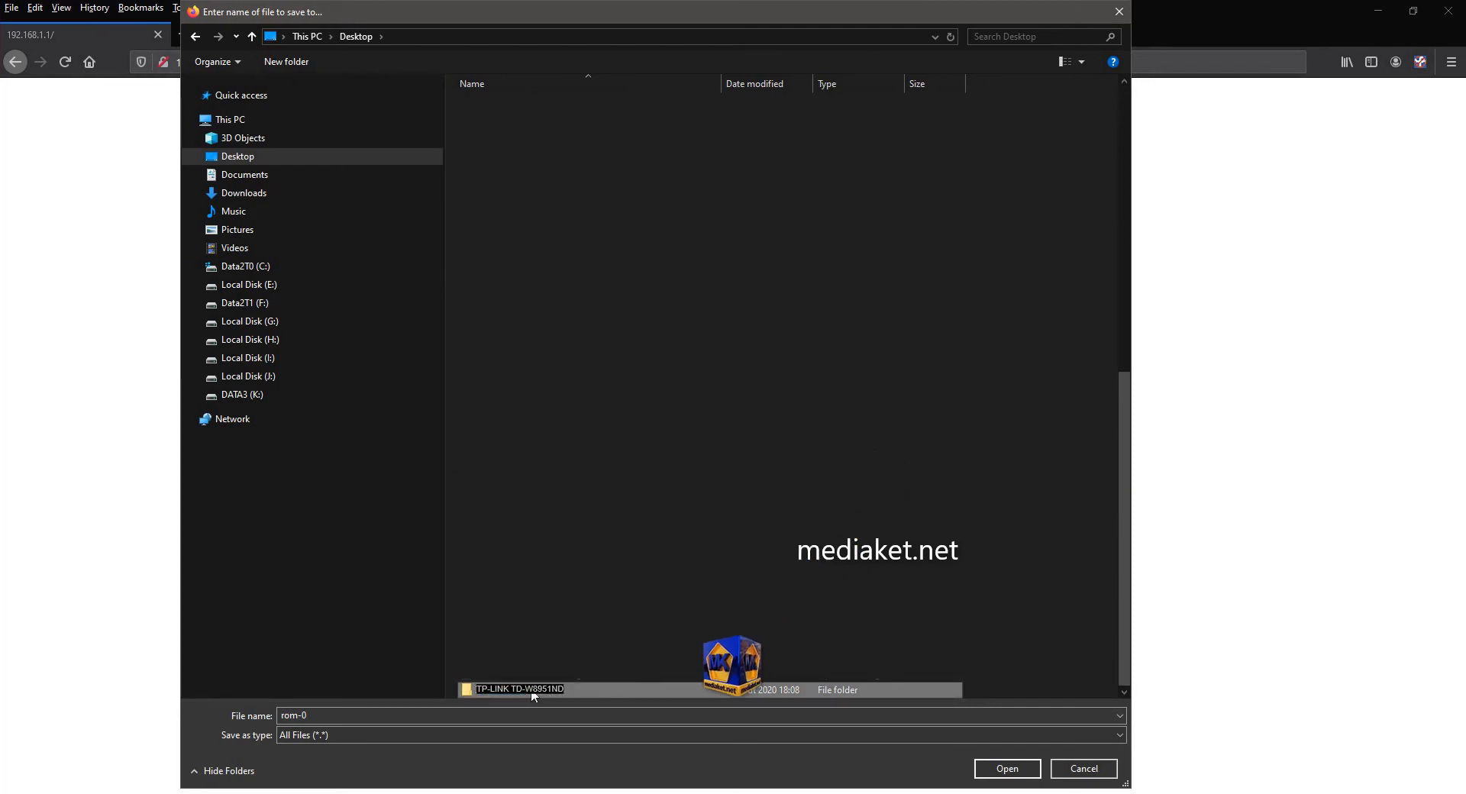
{"action": "double_click", "coordinate": [520, 689]}
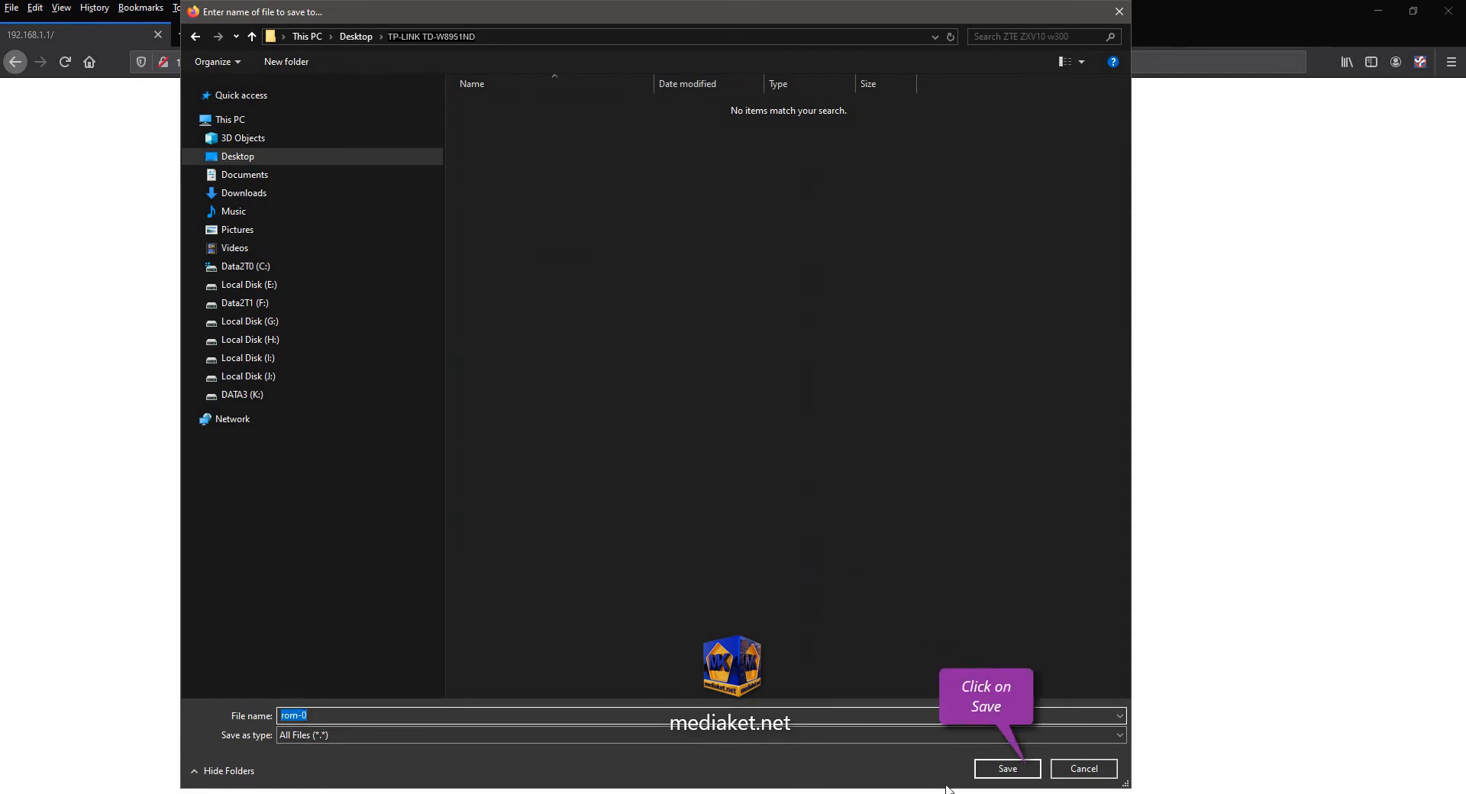
{"action": "left_click", "coordinate": [1007, 768]}
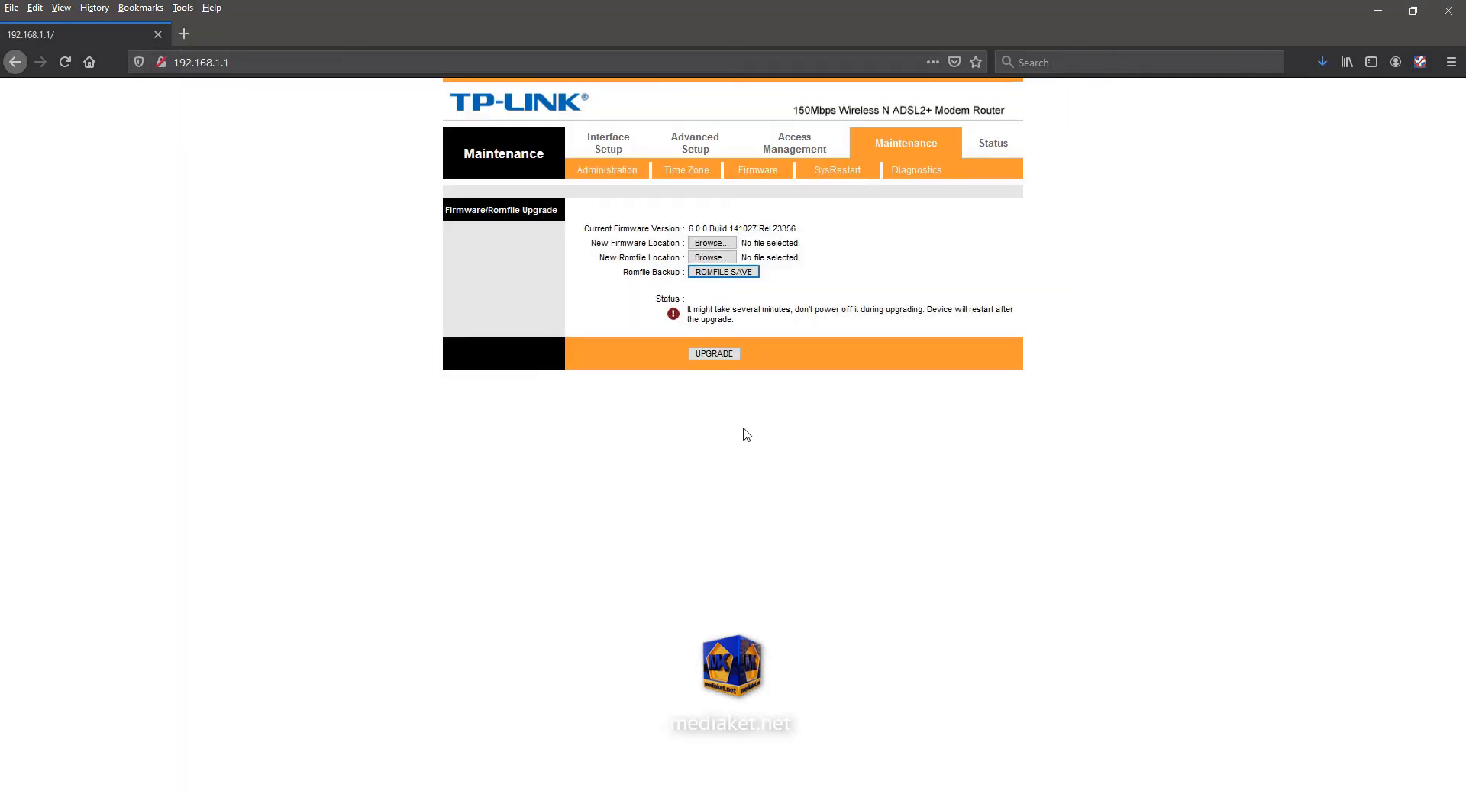
- Leave the Firmware page and return to the Status device information page
{"action": "left_click", "coordinate": [722, 272]}
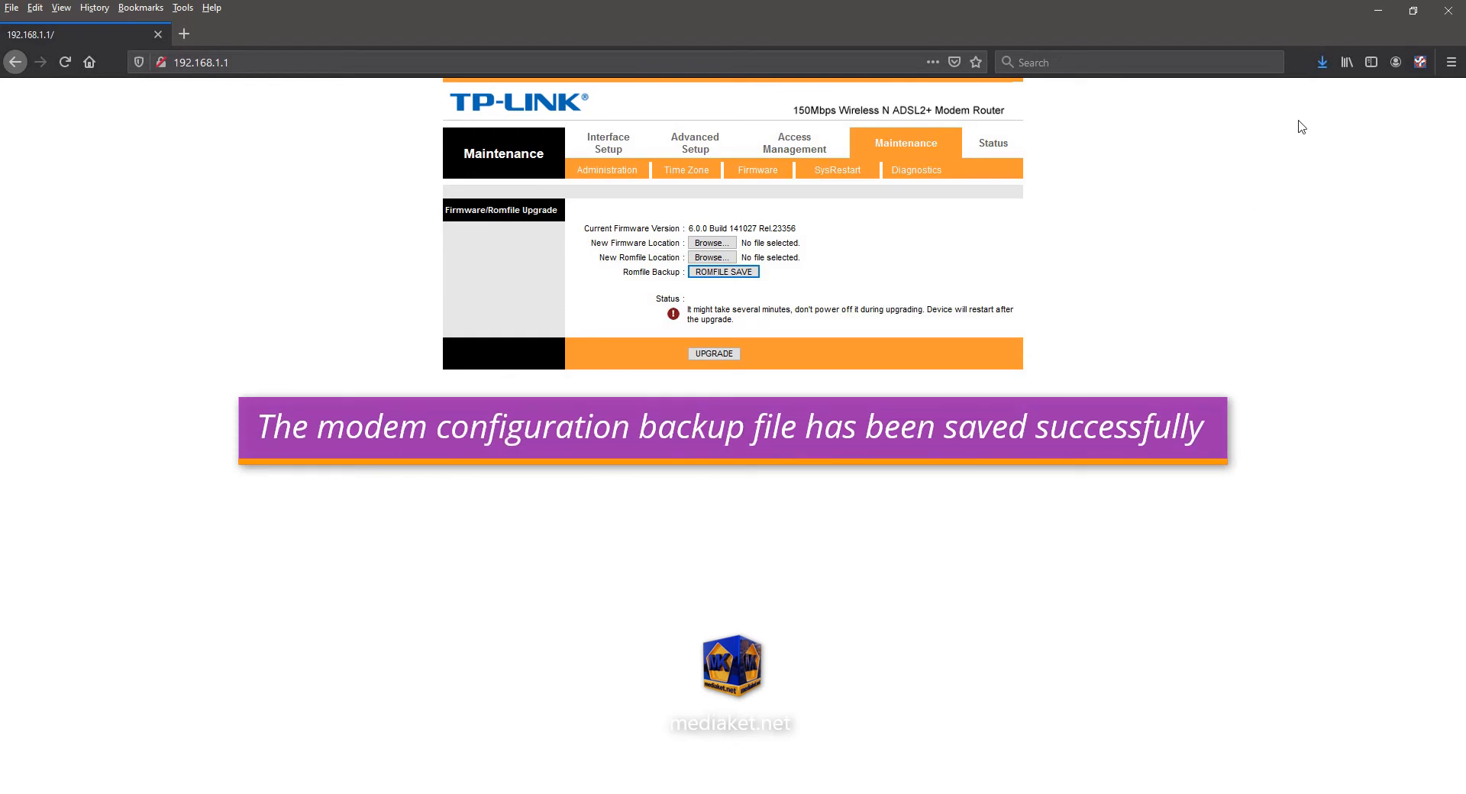
{"action": "left_click", "coordinate": [1321, 61]}
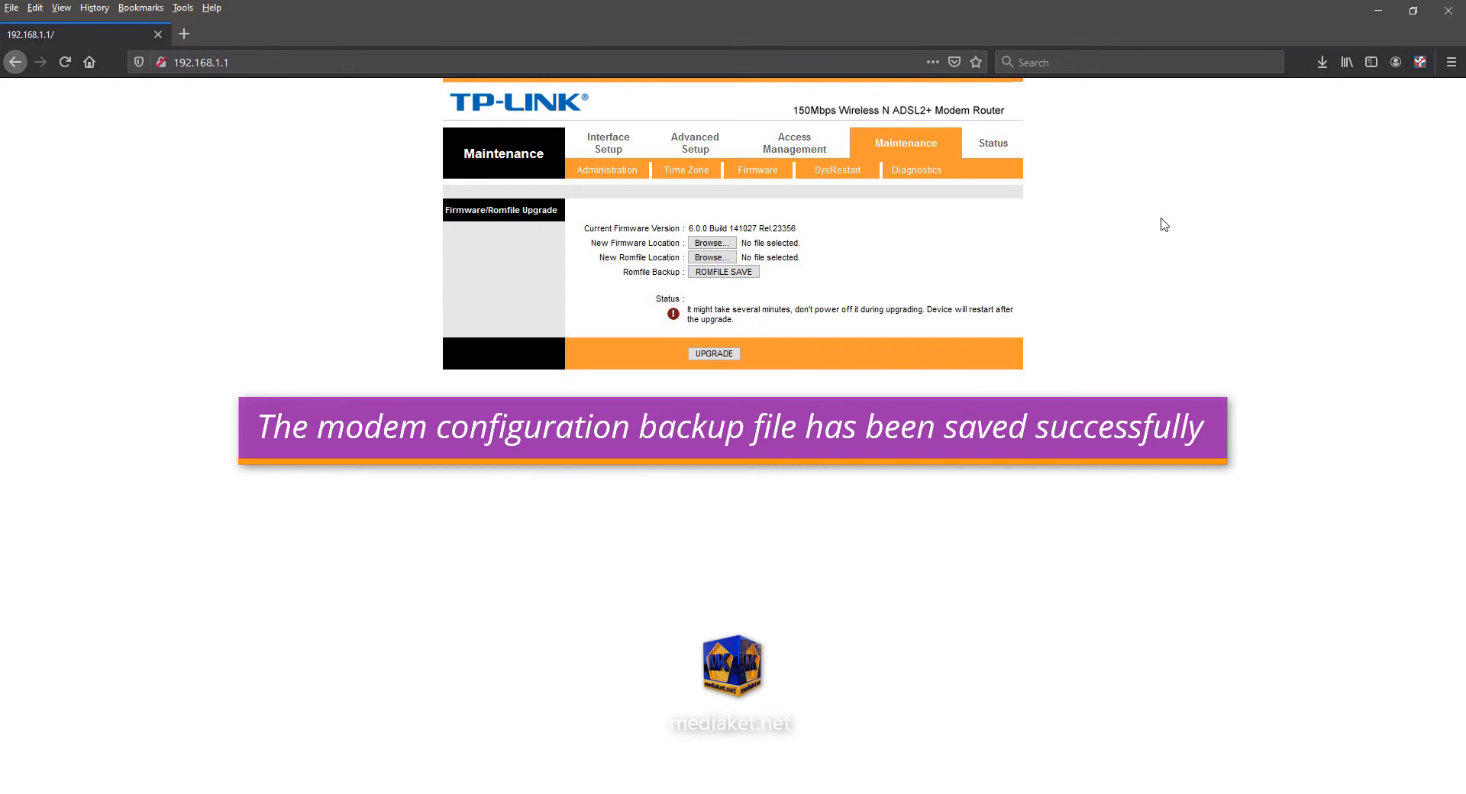
{"action": "left_click", "coordinate": [993, 144]}
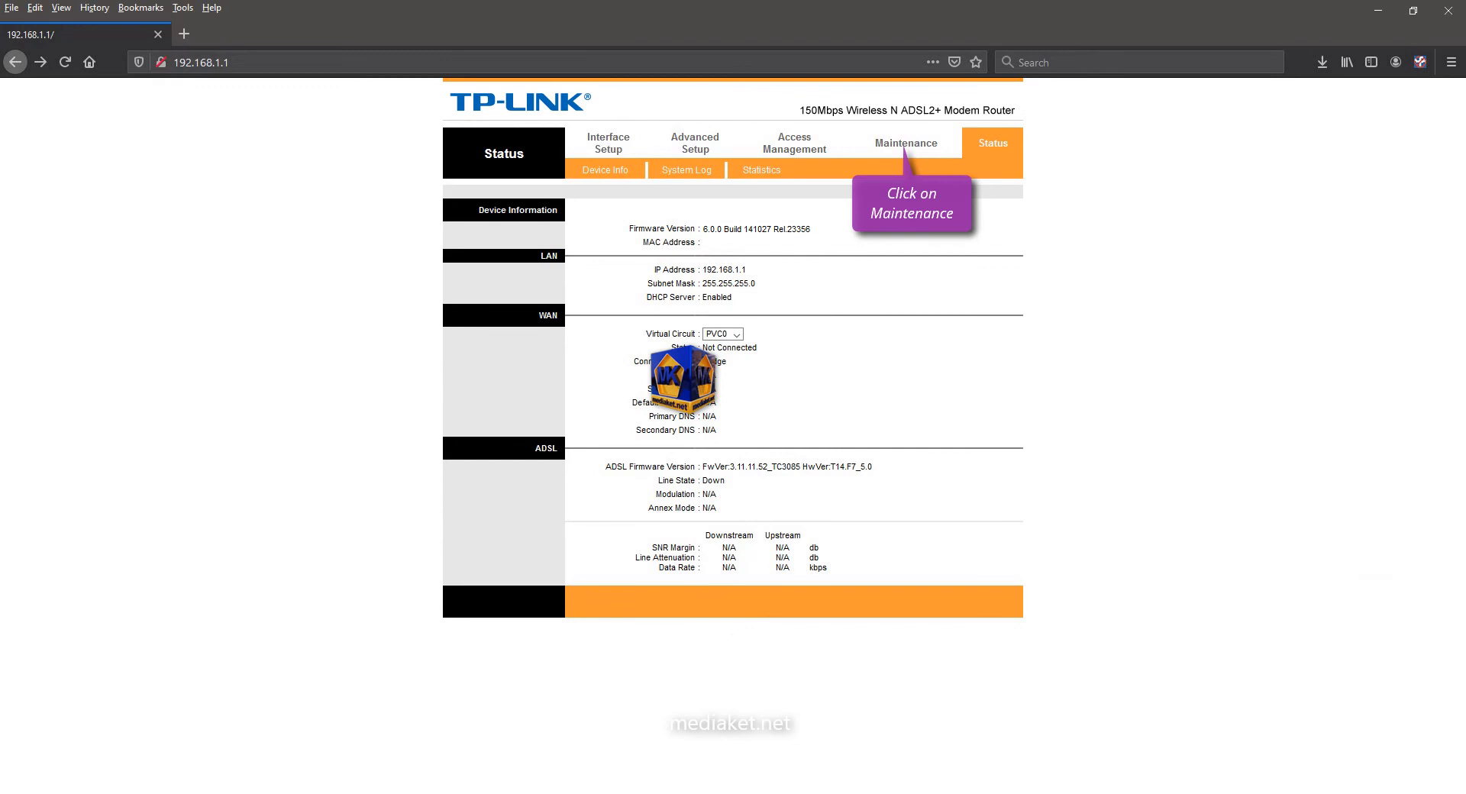
- Return to Maintenance > Firmware and browse for a New Romfile Location
{"action": "left_click", "coordinate": [904, 143]}
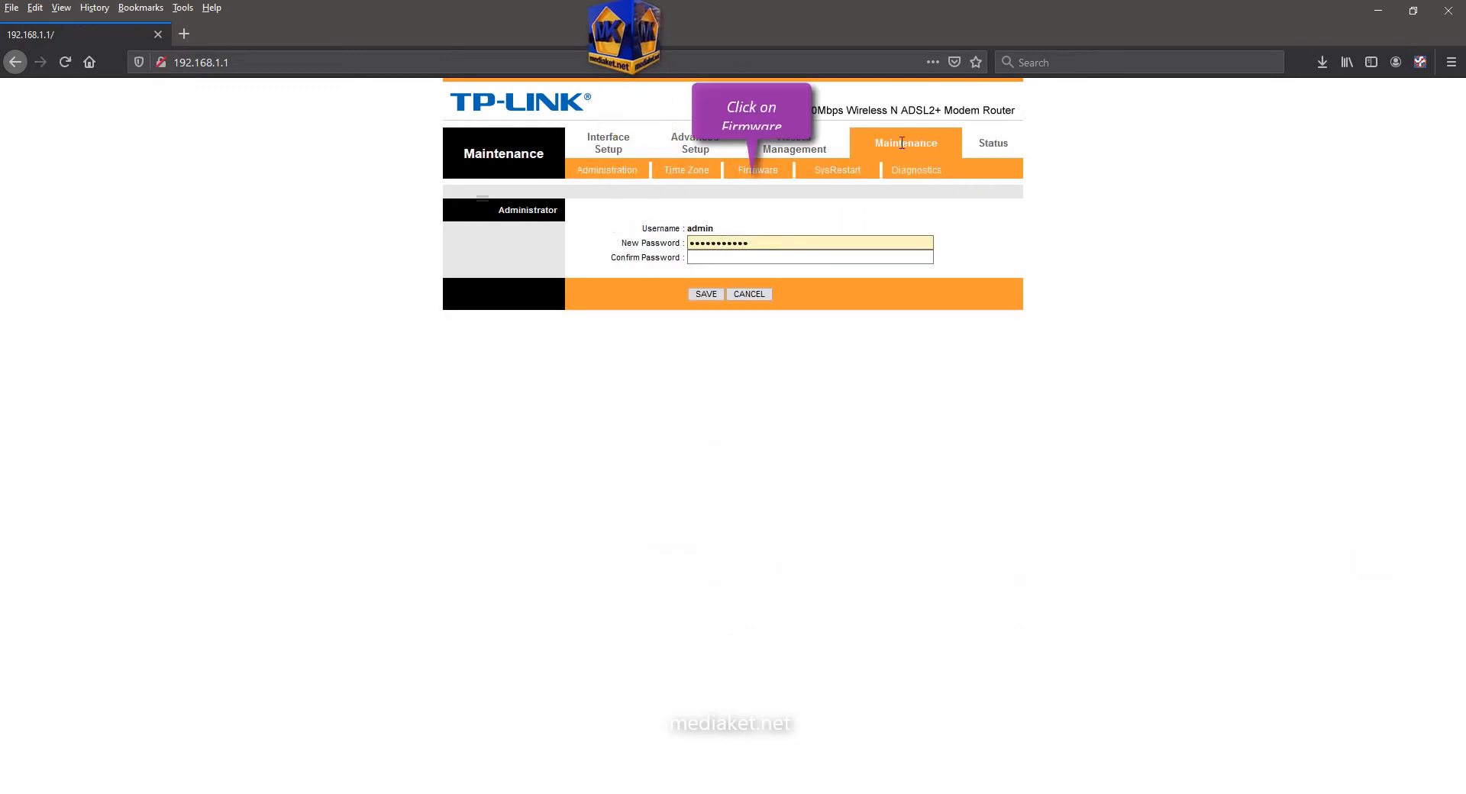
{"action": "left_click", "coordinate": [758, 169]}
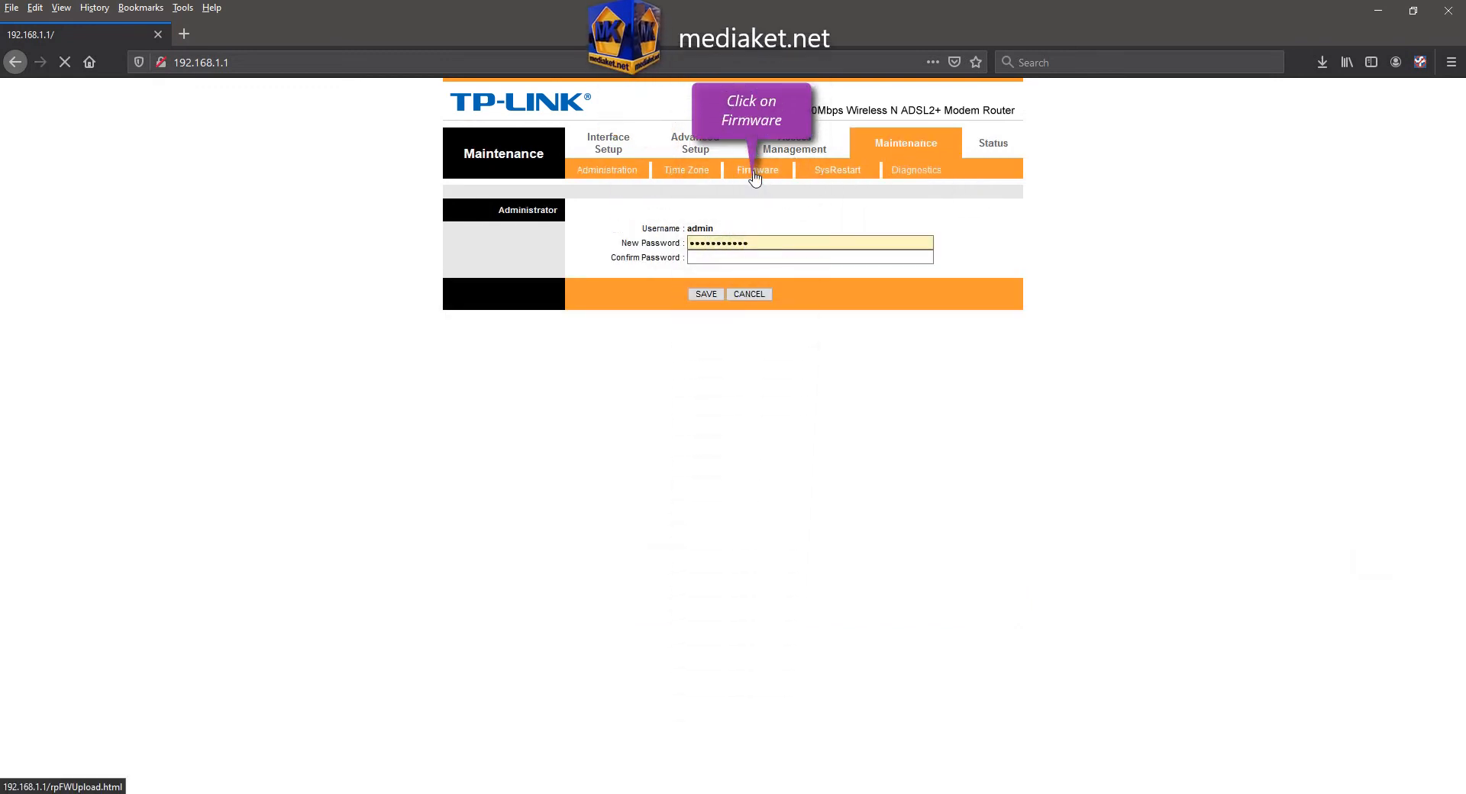
{"action": "left_click", "coordinate": [757, 169]}
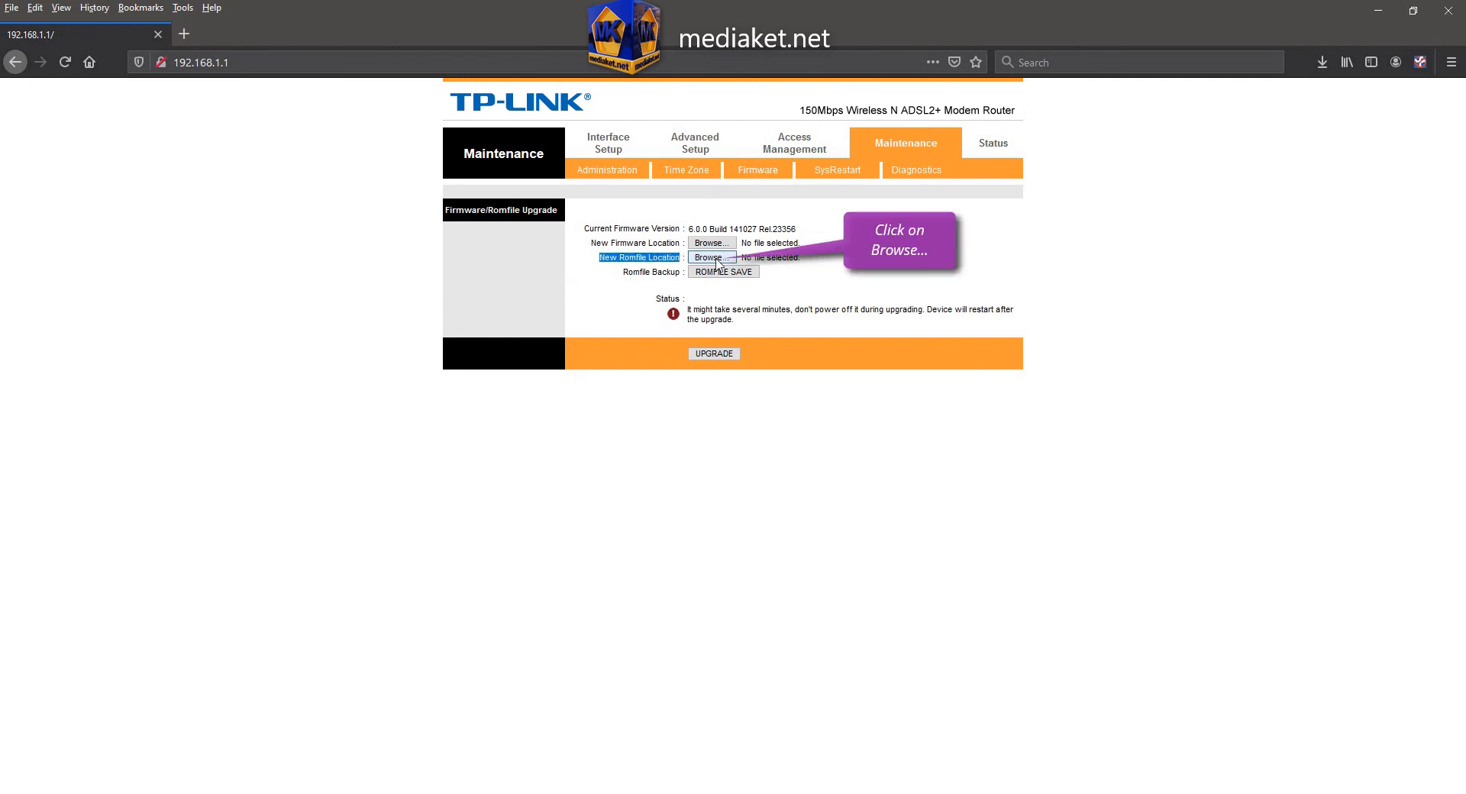
{"action": "left_click", "coordinate": [711, 257]}
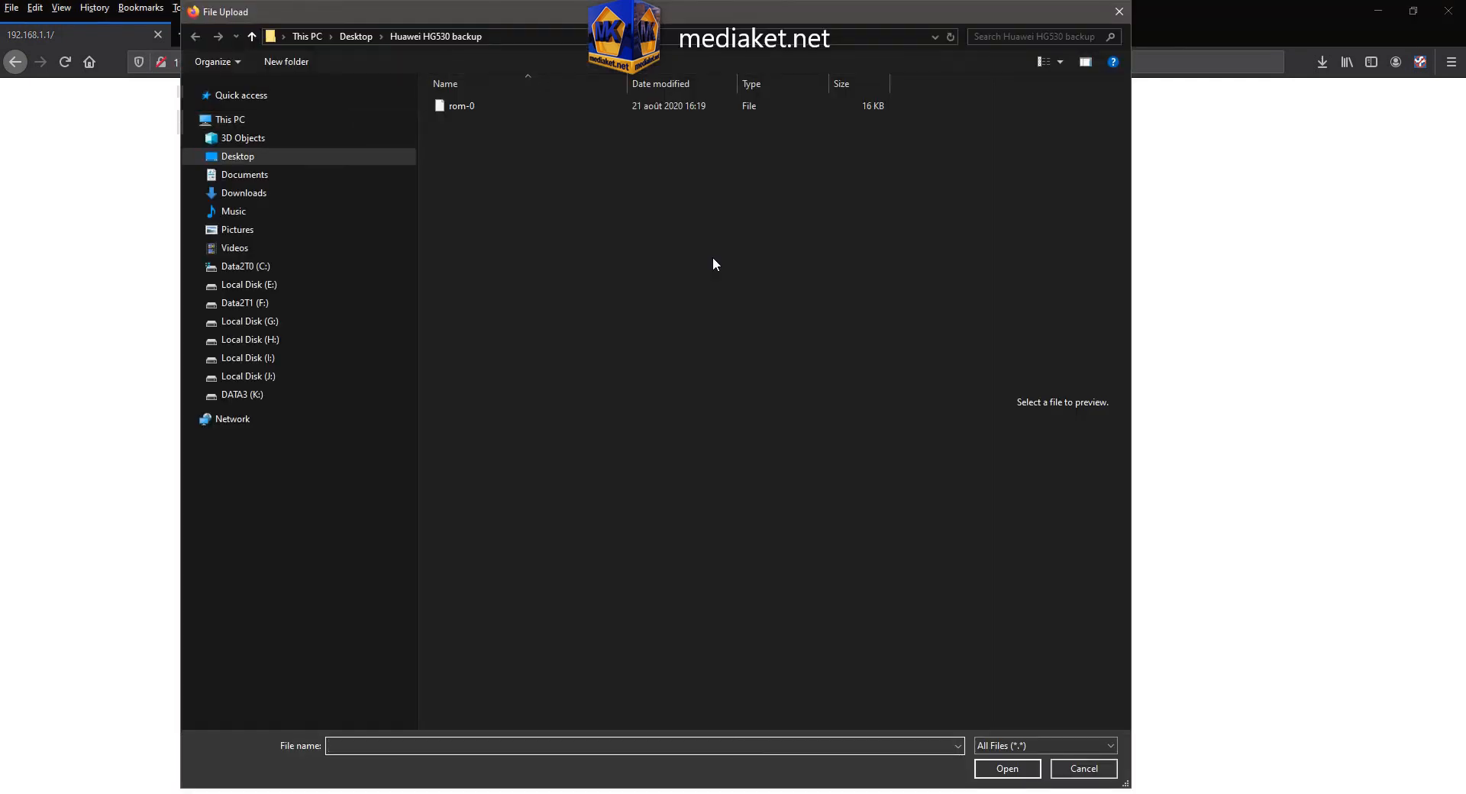
- Choose rom-0 from the Desktop folder TP-LINK TD-W8951ND as the romfile to upload
{"action": "left_click", "coordinate": [252, 37]}
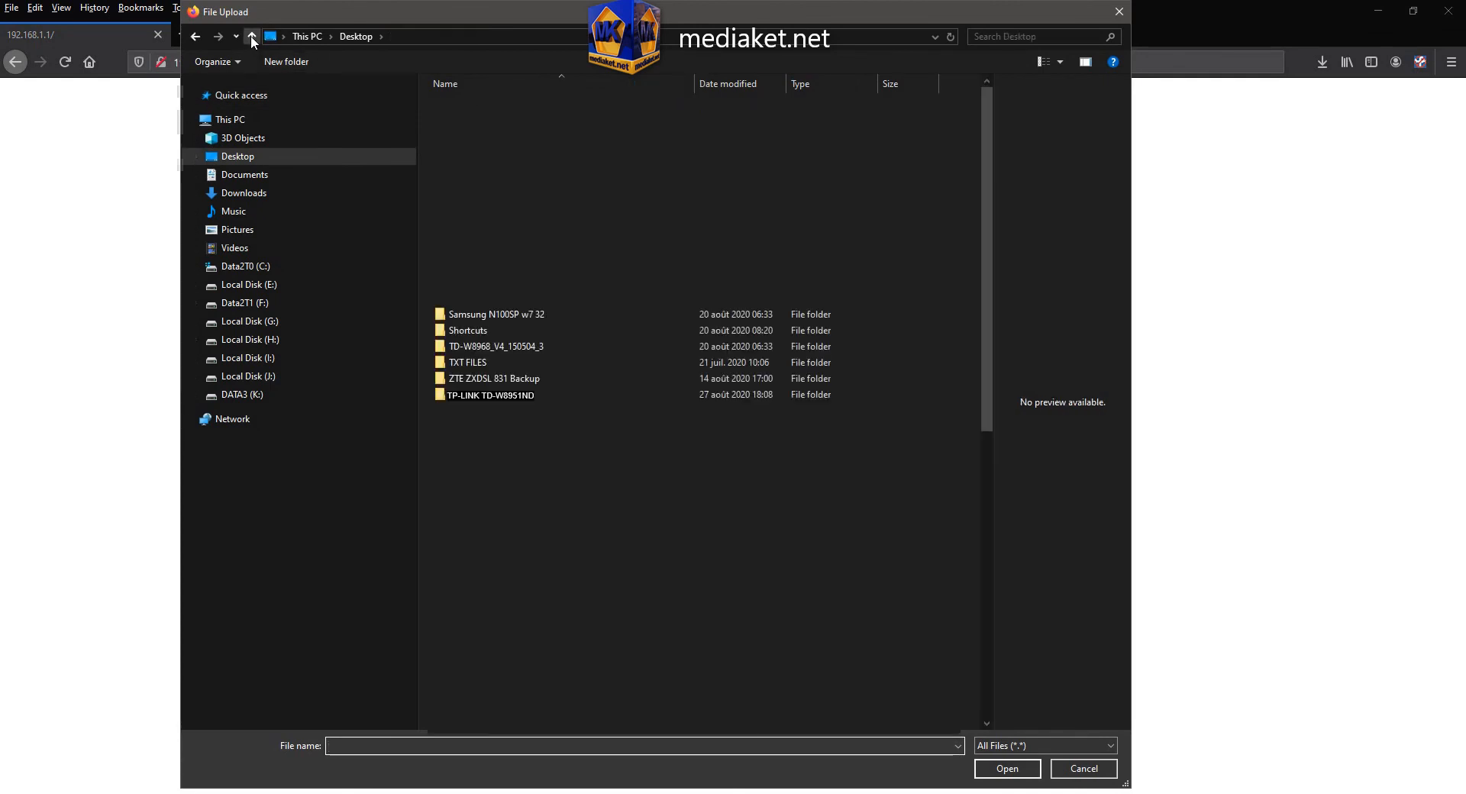
{"action": "left_click", "coordinate": [490, 394]}
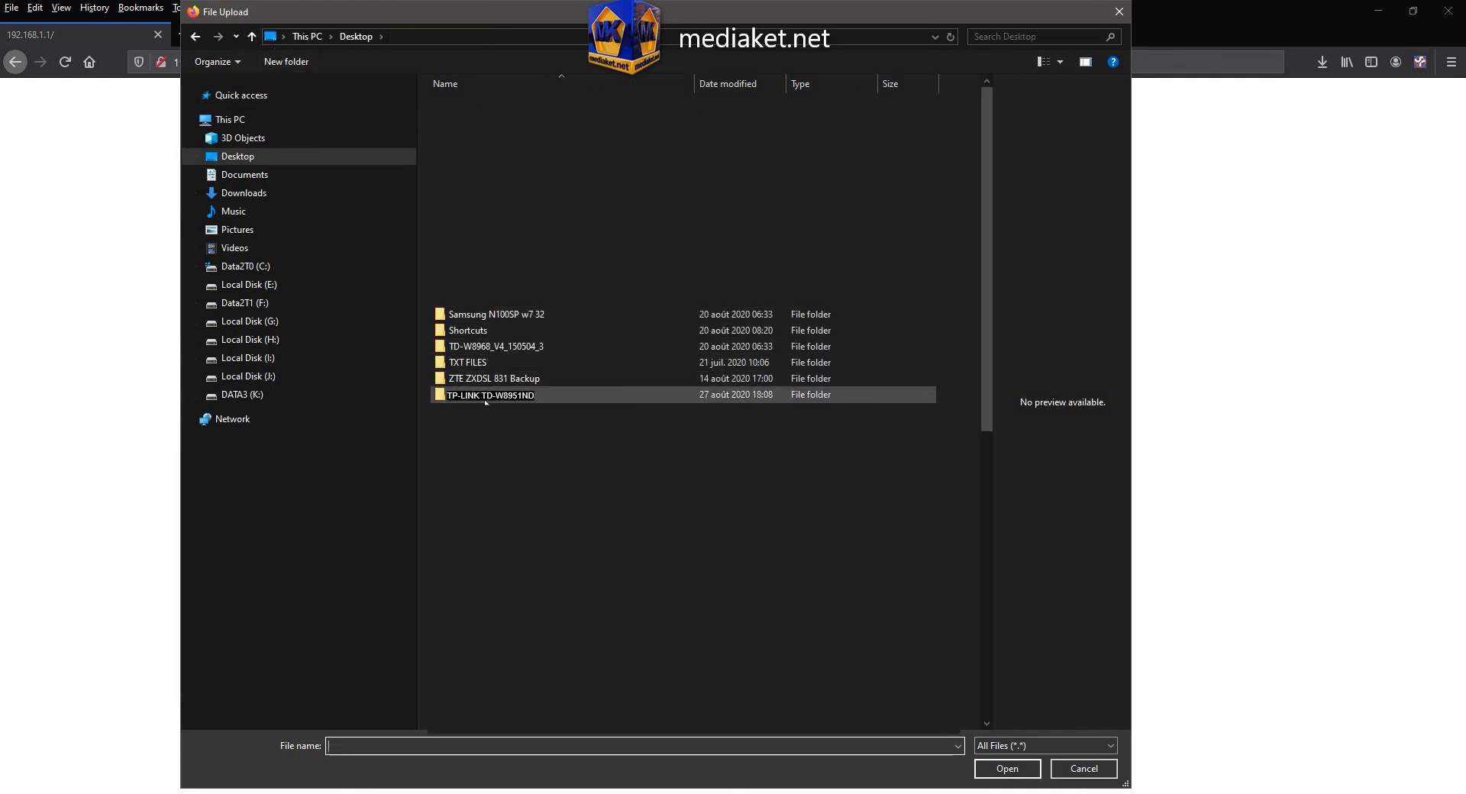
{"action": "double_click", "coordinate": [490, 394]}
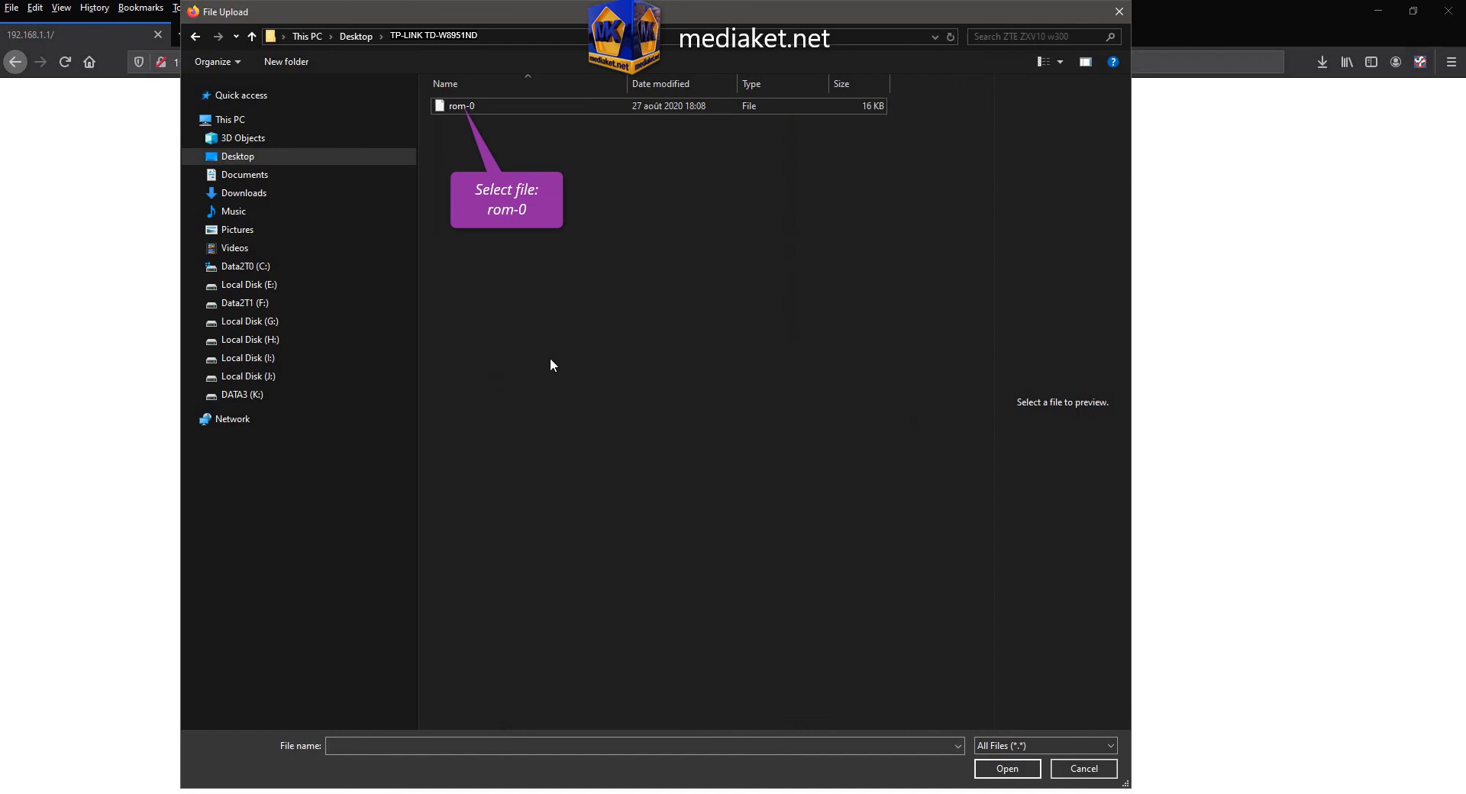
{"action": "left_click", "coordinate": [461, 105]}
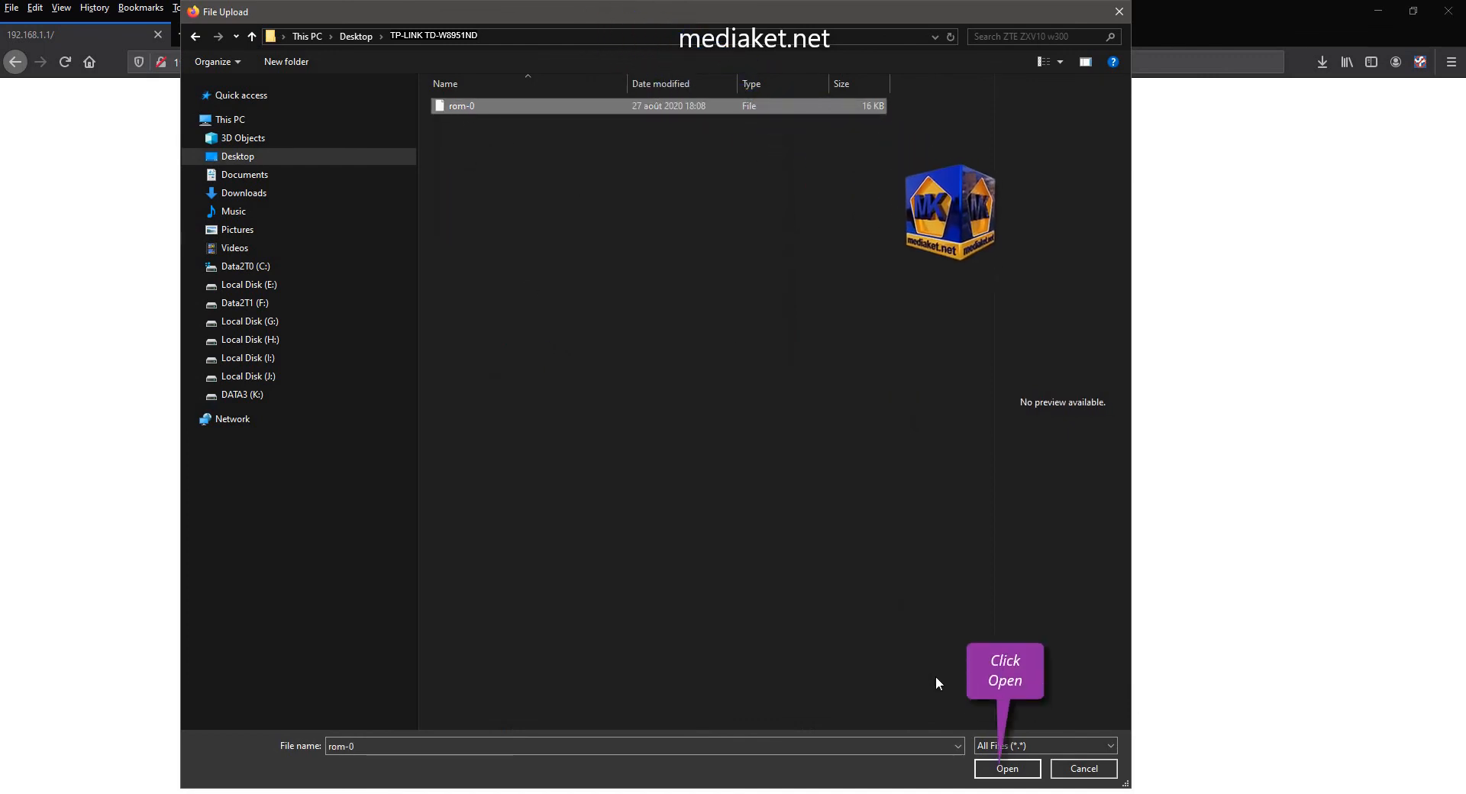
{"action": "left_click", "coordinate": [1006, 768]}
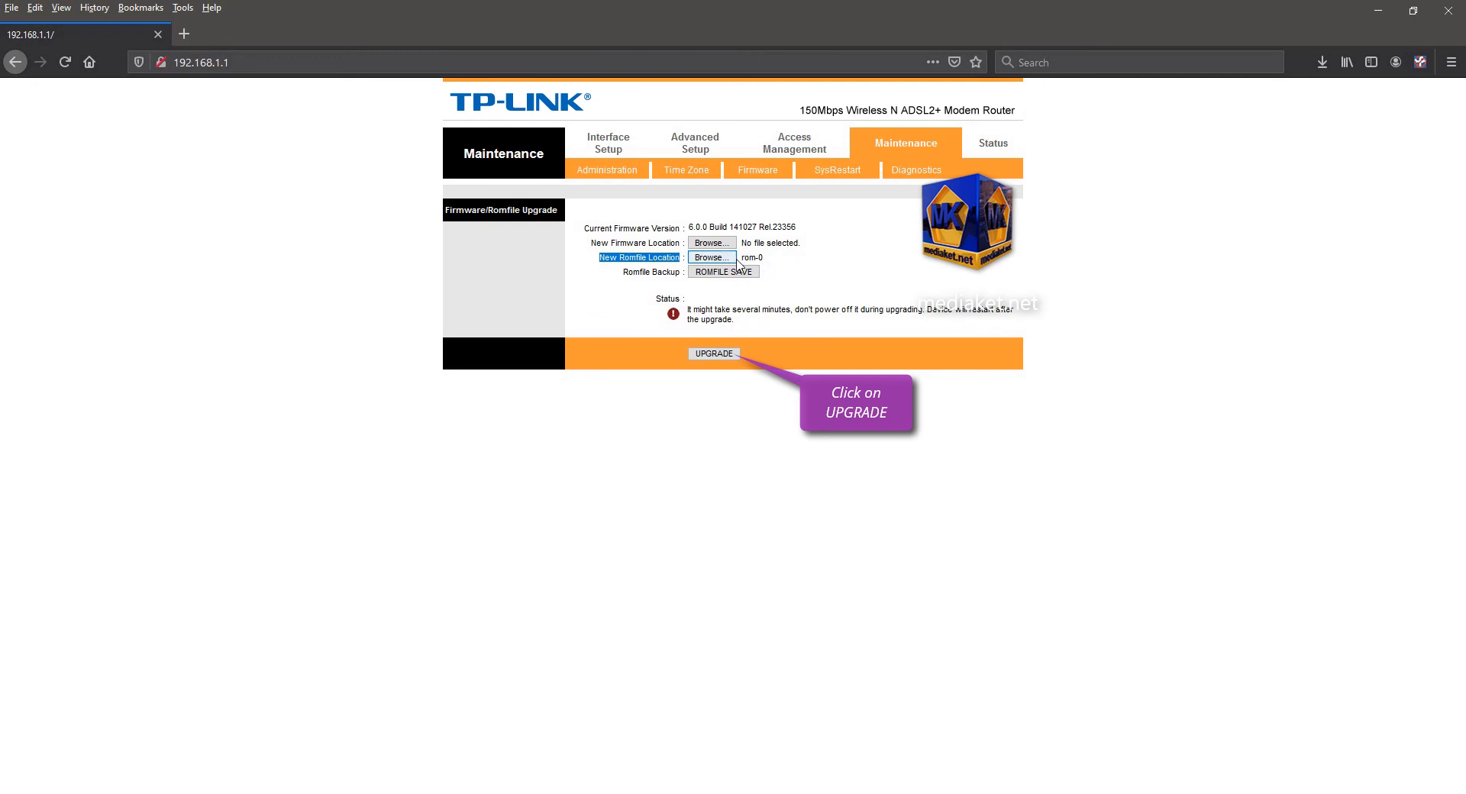
- Run UPGRADE to restore rom-0 to 100%, then begin re-entering the admin username
{"action": "left_click", "coordinate": [714, 354]}
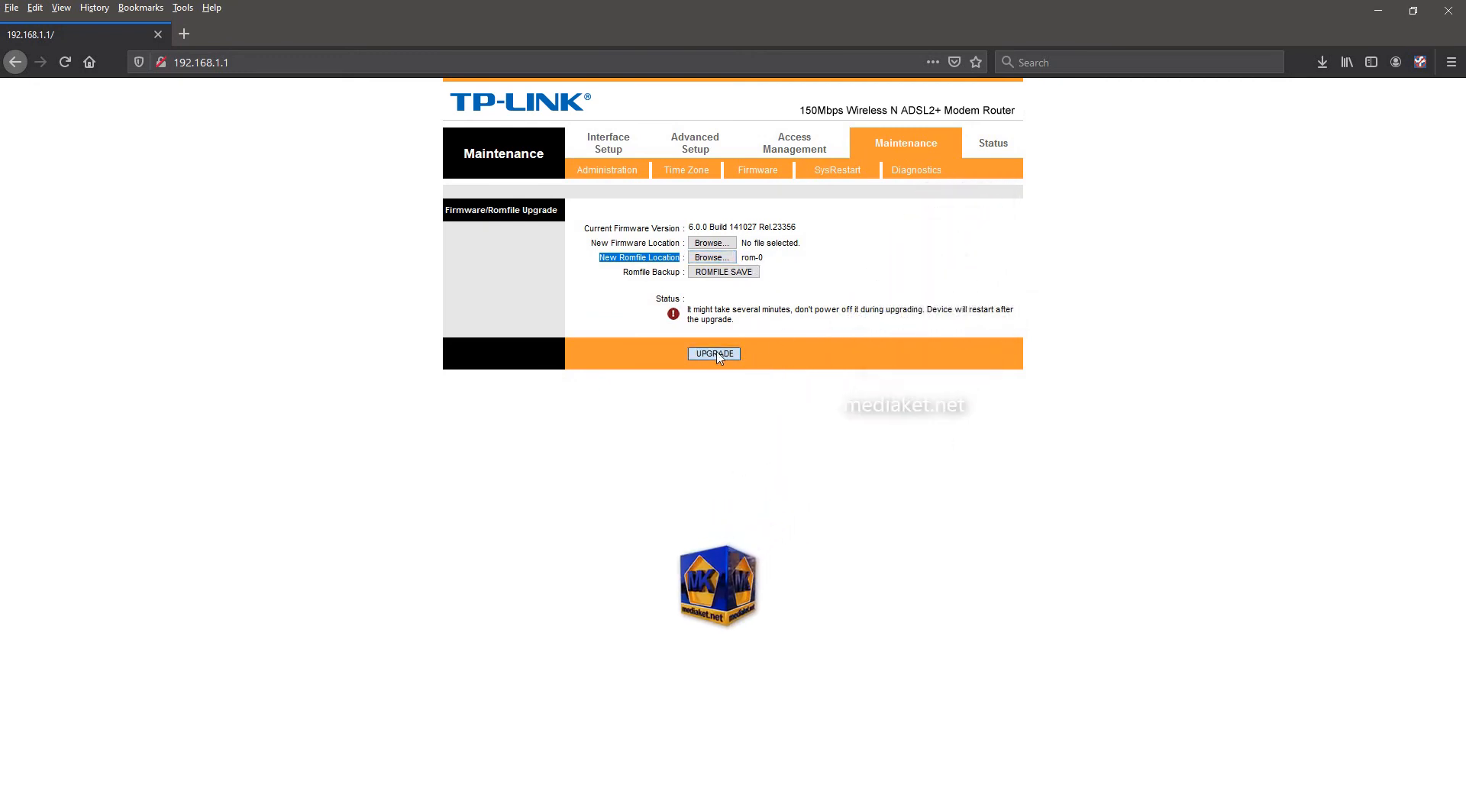
{"action": "left_click", "coordinate": [713, 354]}
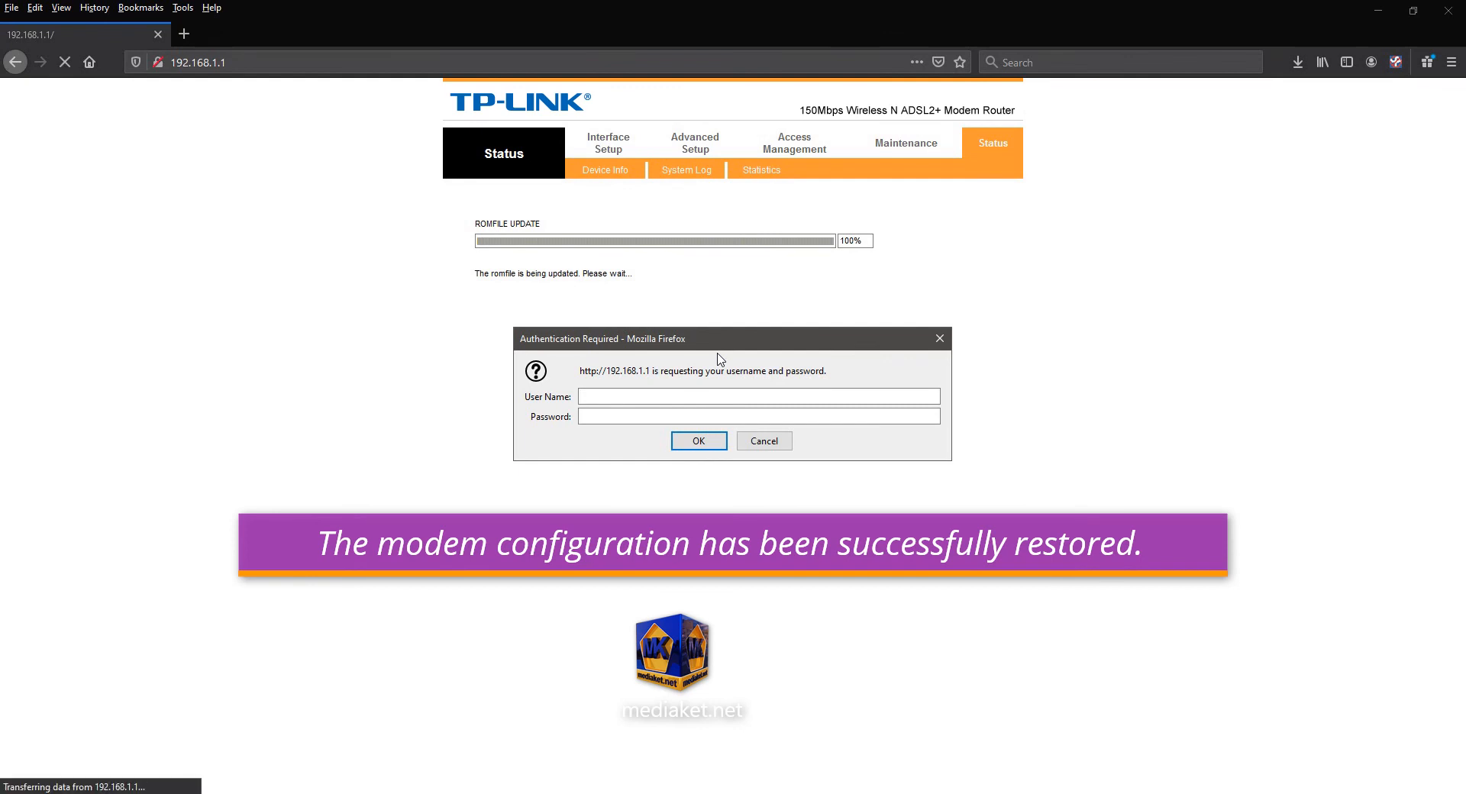
{"action": "type", "text": "ad"}
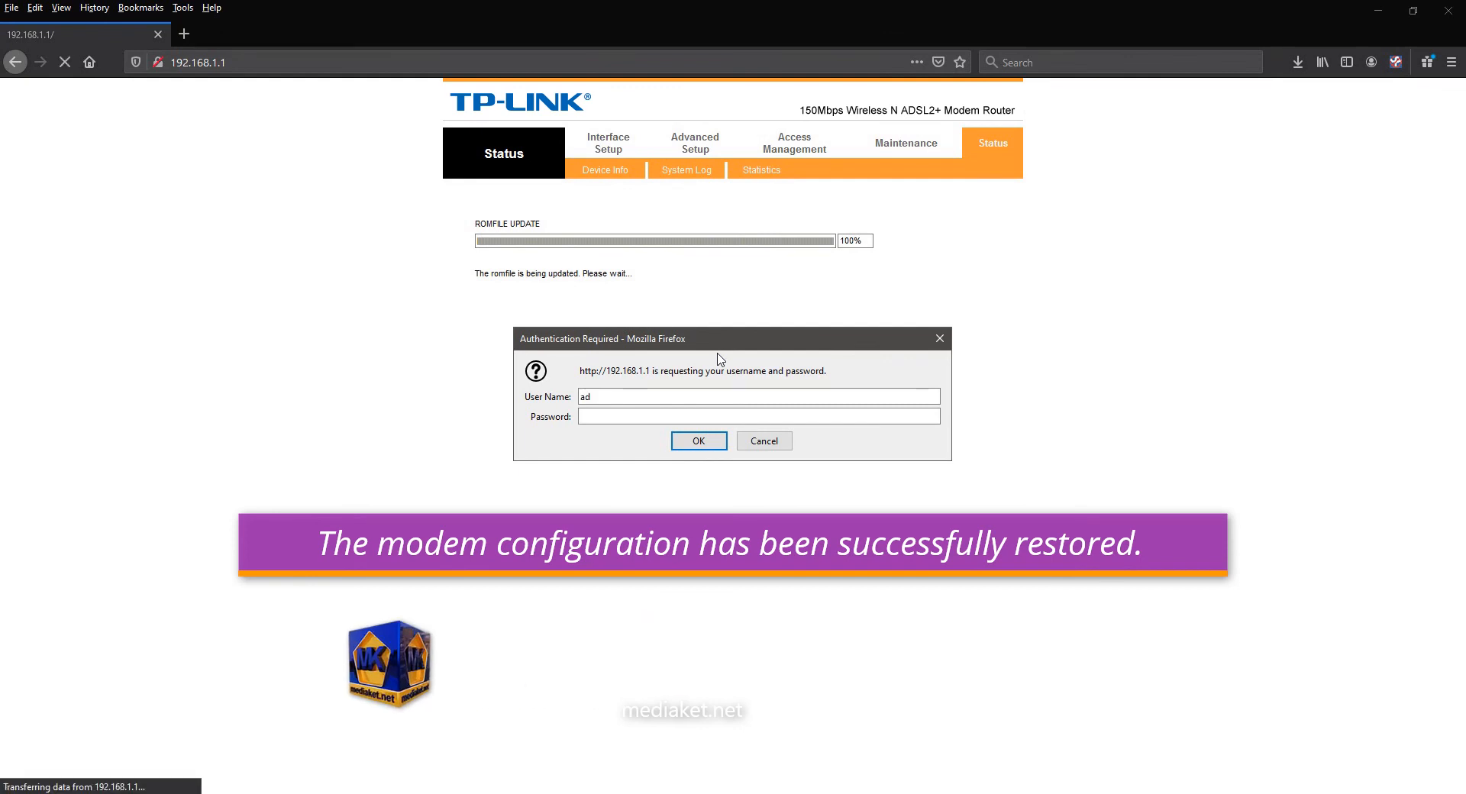